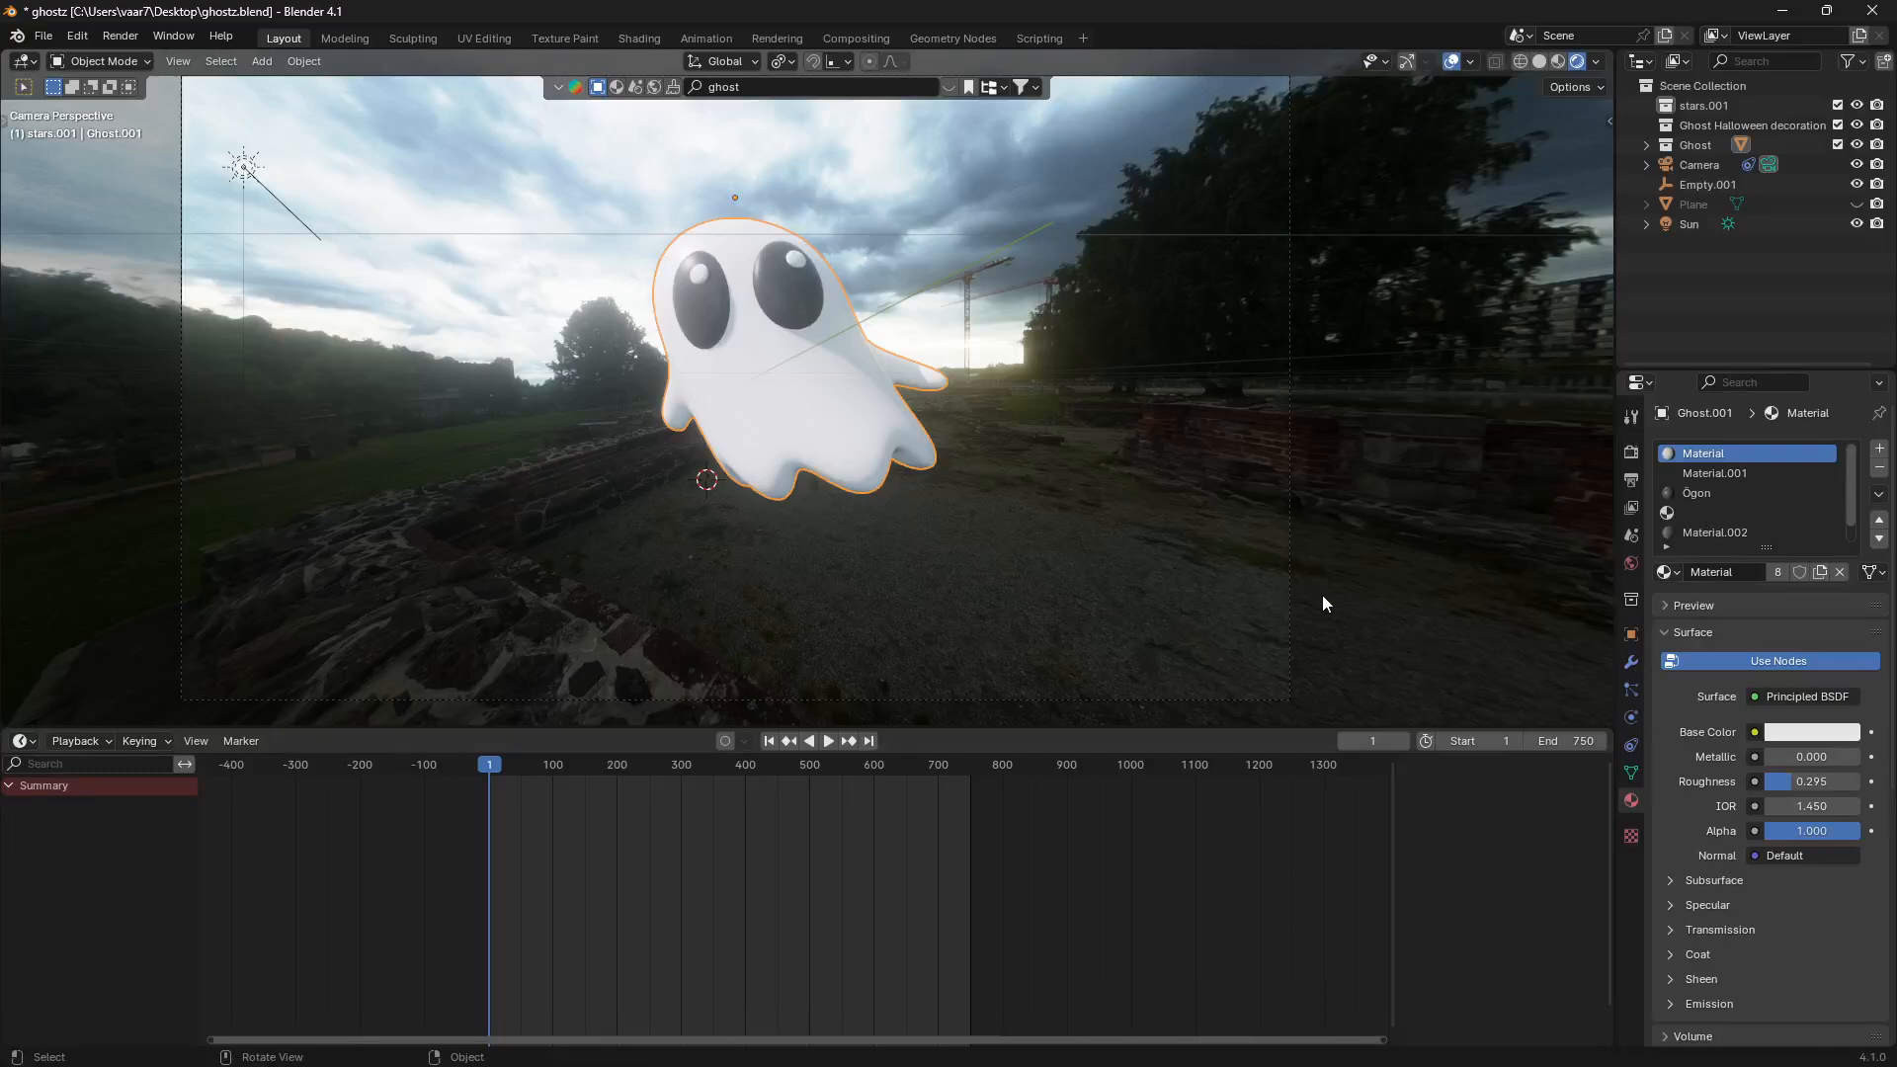
{"action": "mouse_move", "coordinate": [1252, 595]}
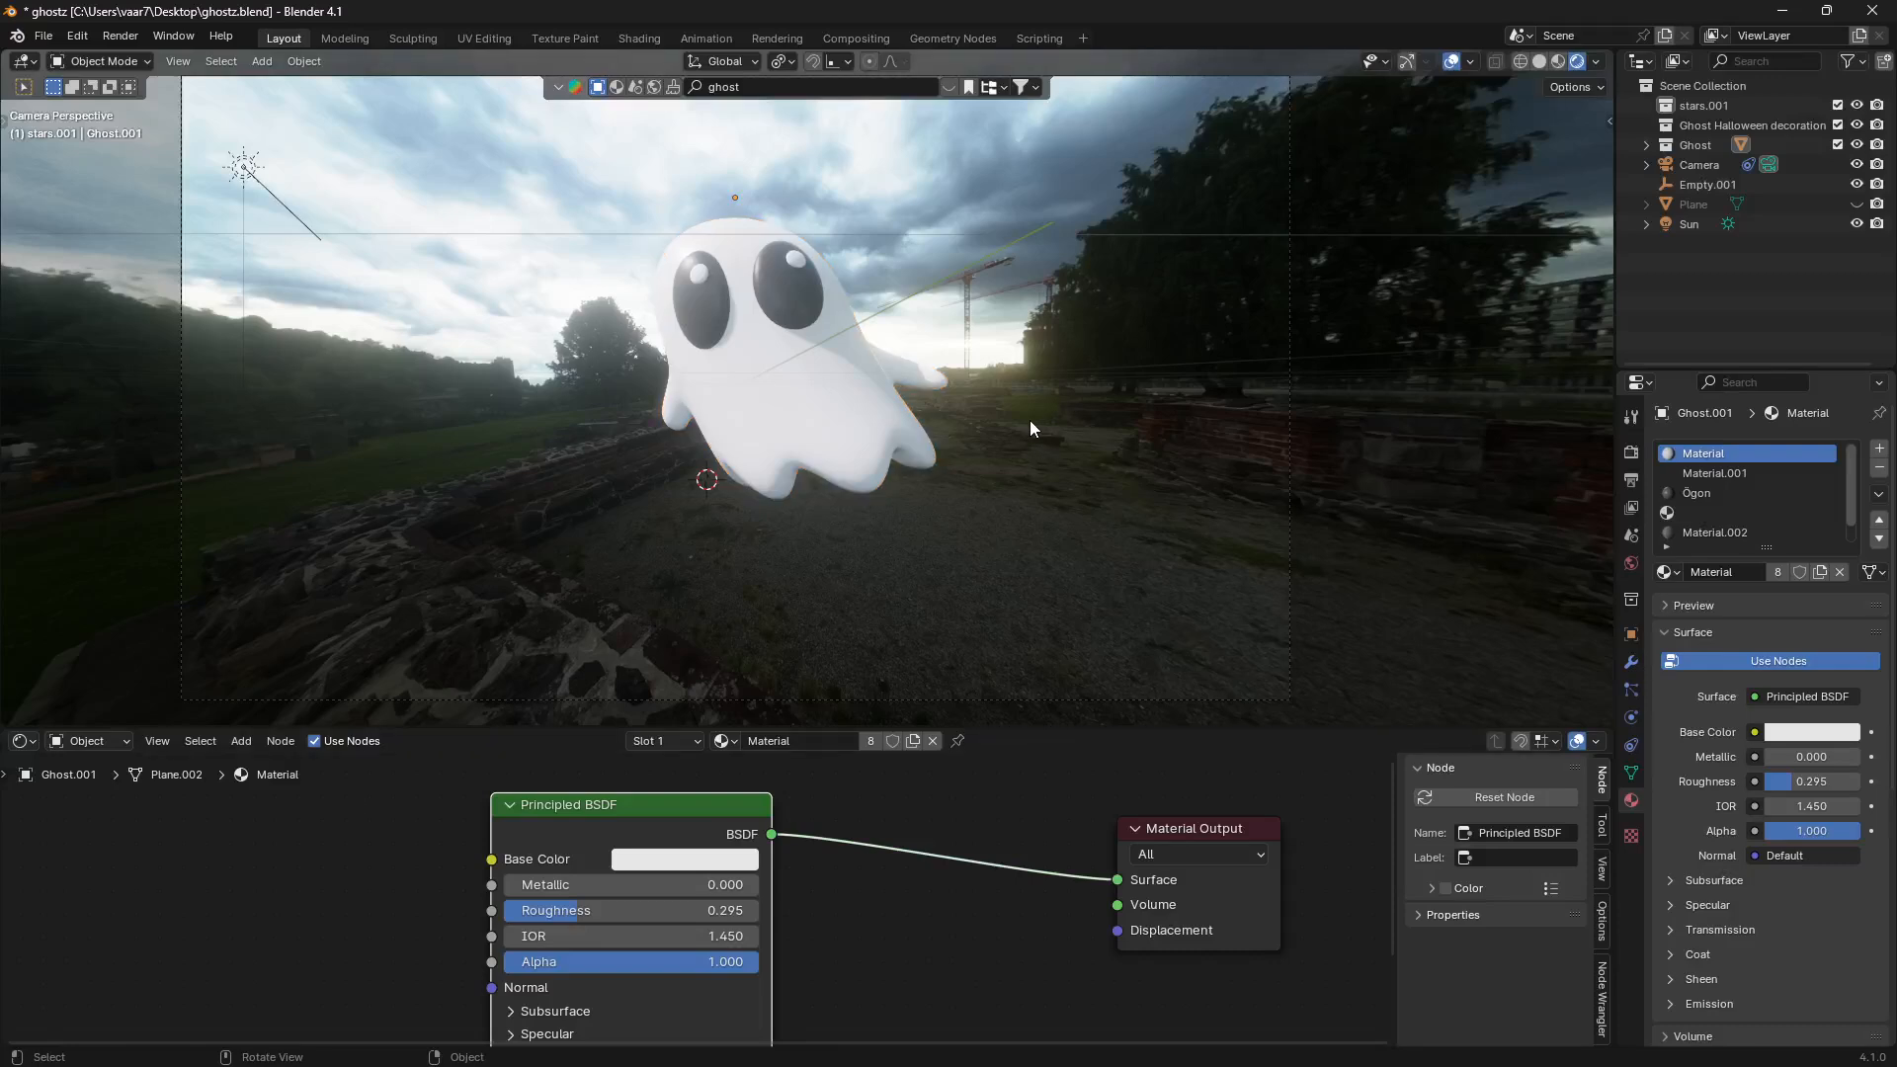
- Add a Mix Shader onto the link feeding the Material Output, searching 'mix'
{"action": "left_click", "coordinate": [787, 351]}
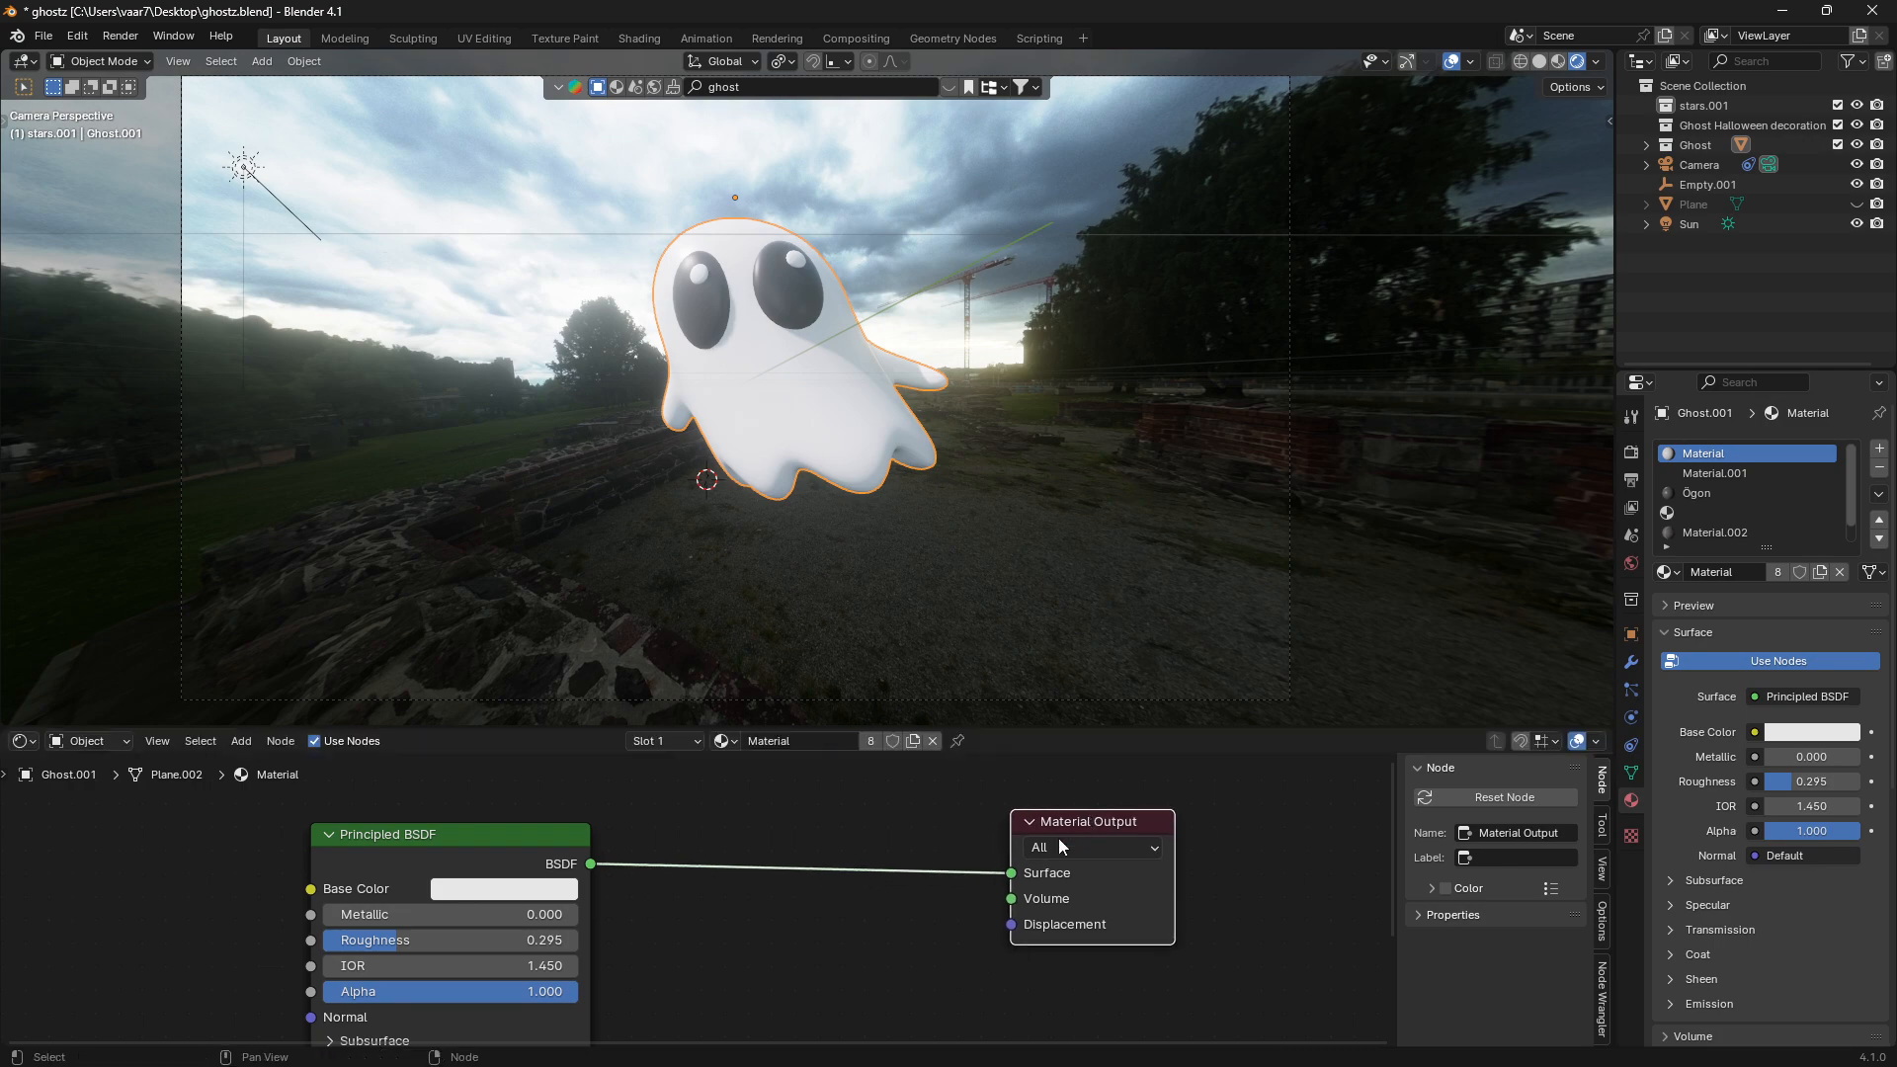
{"action": "mouse_move", "coordinate": [471, 853]}
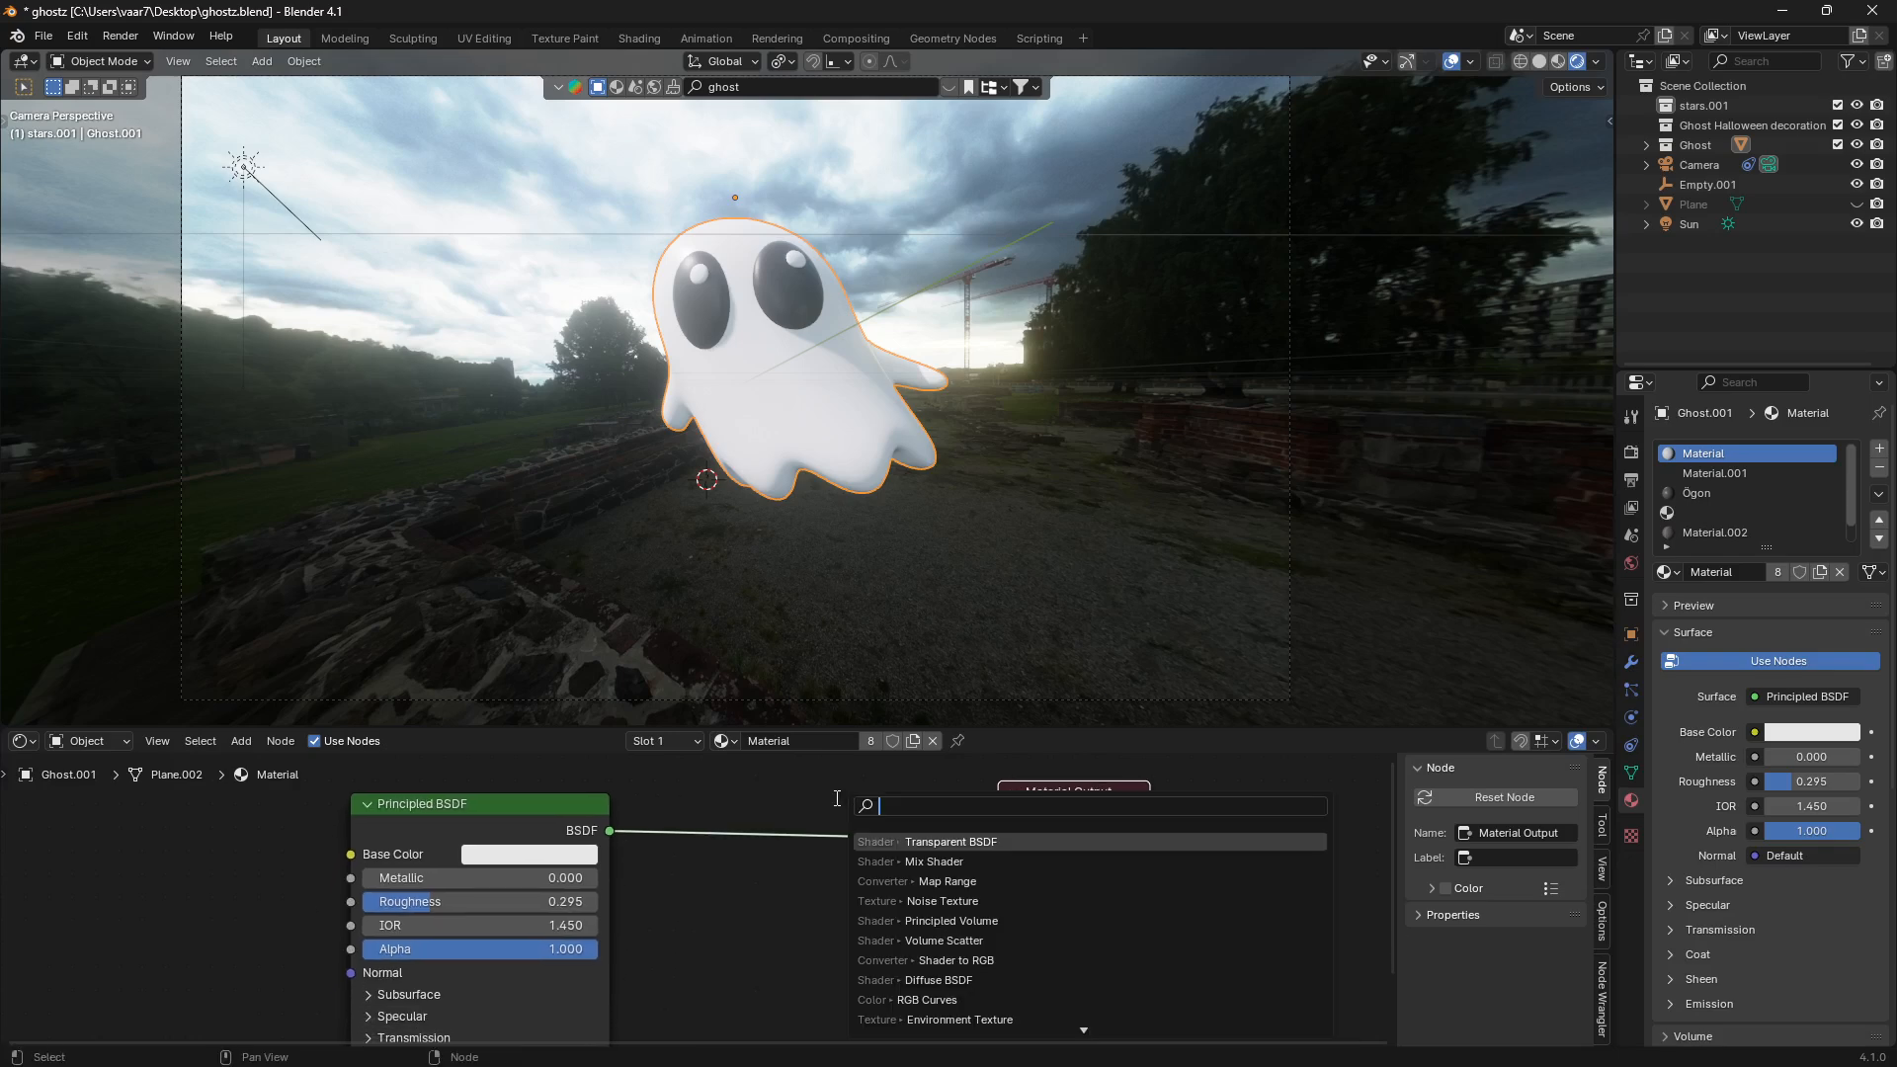
{"action": "type", "text": "mix"}
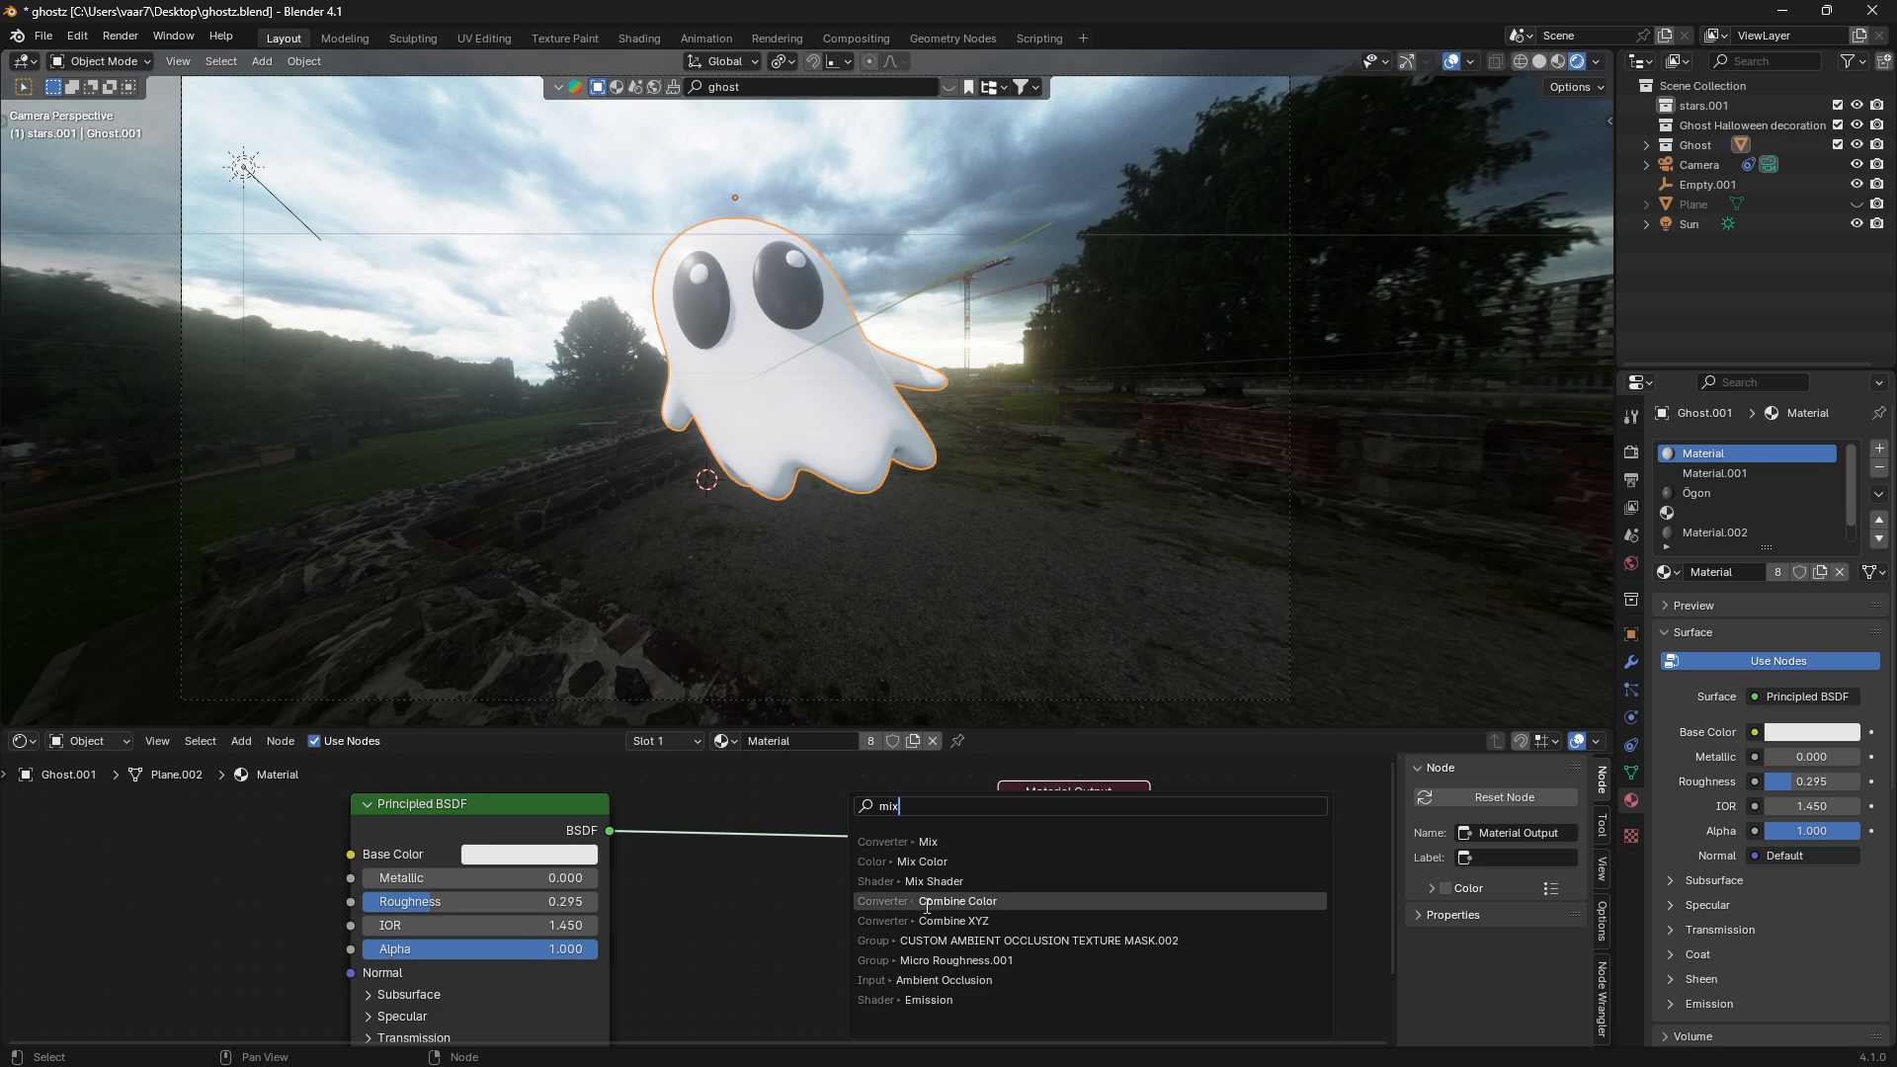
{"action": "left_click", "coordinate": [932, 881]}
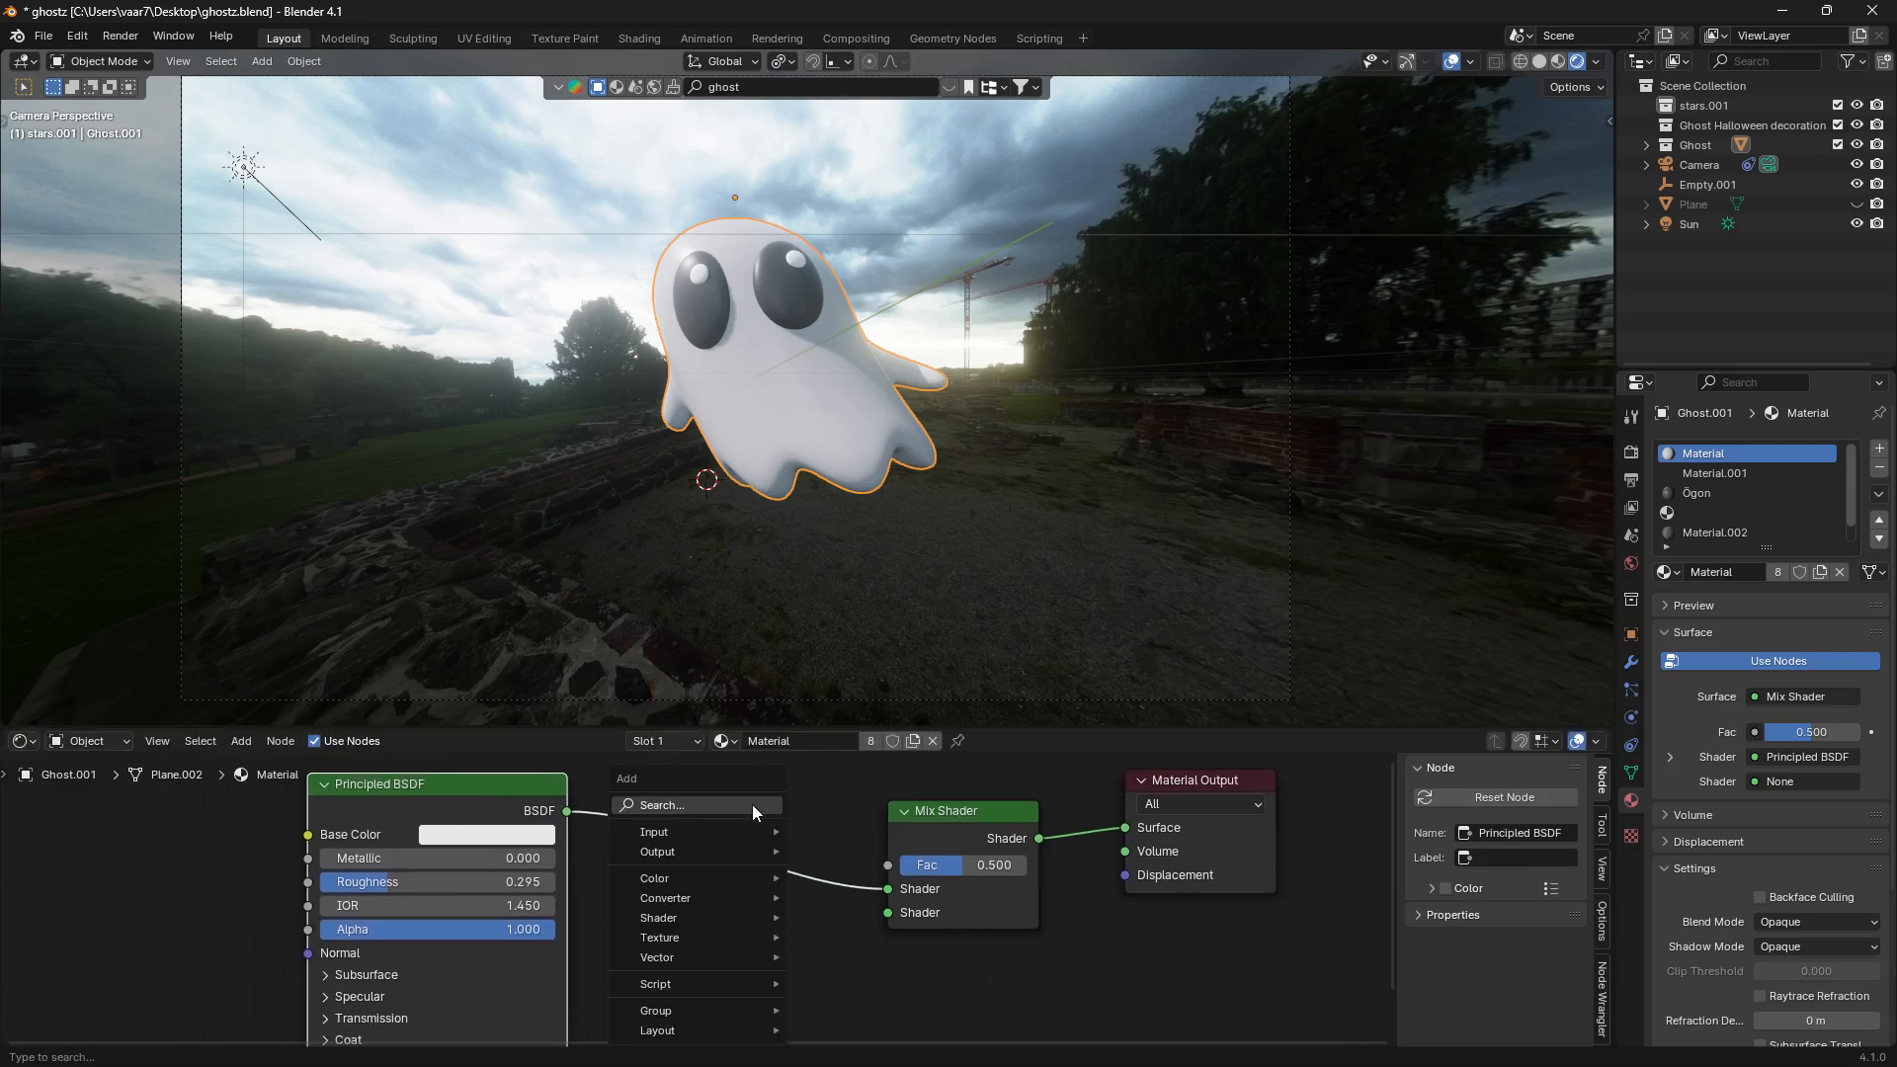
- Add a Transparent BSDF into the Mix Shader's second input and push the factor to 1
{"action": "type", "text": "trans"}
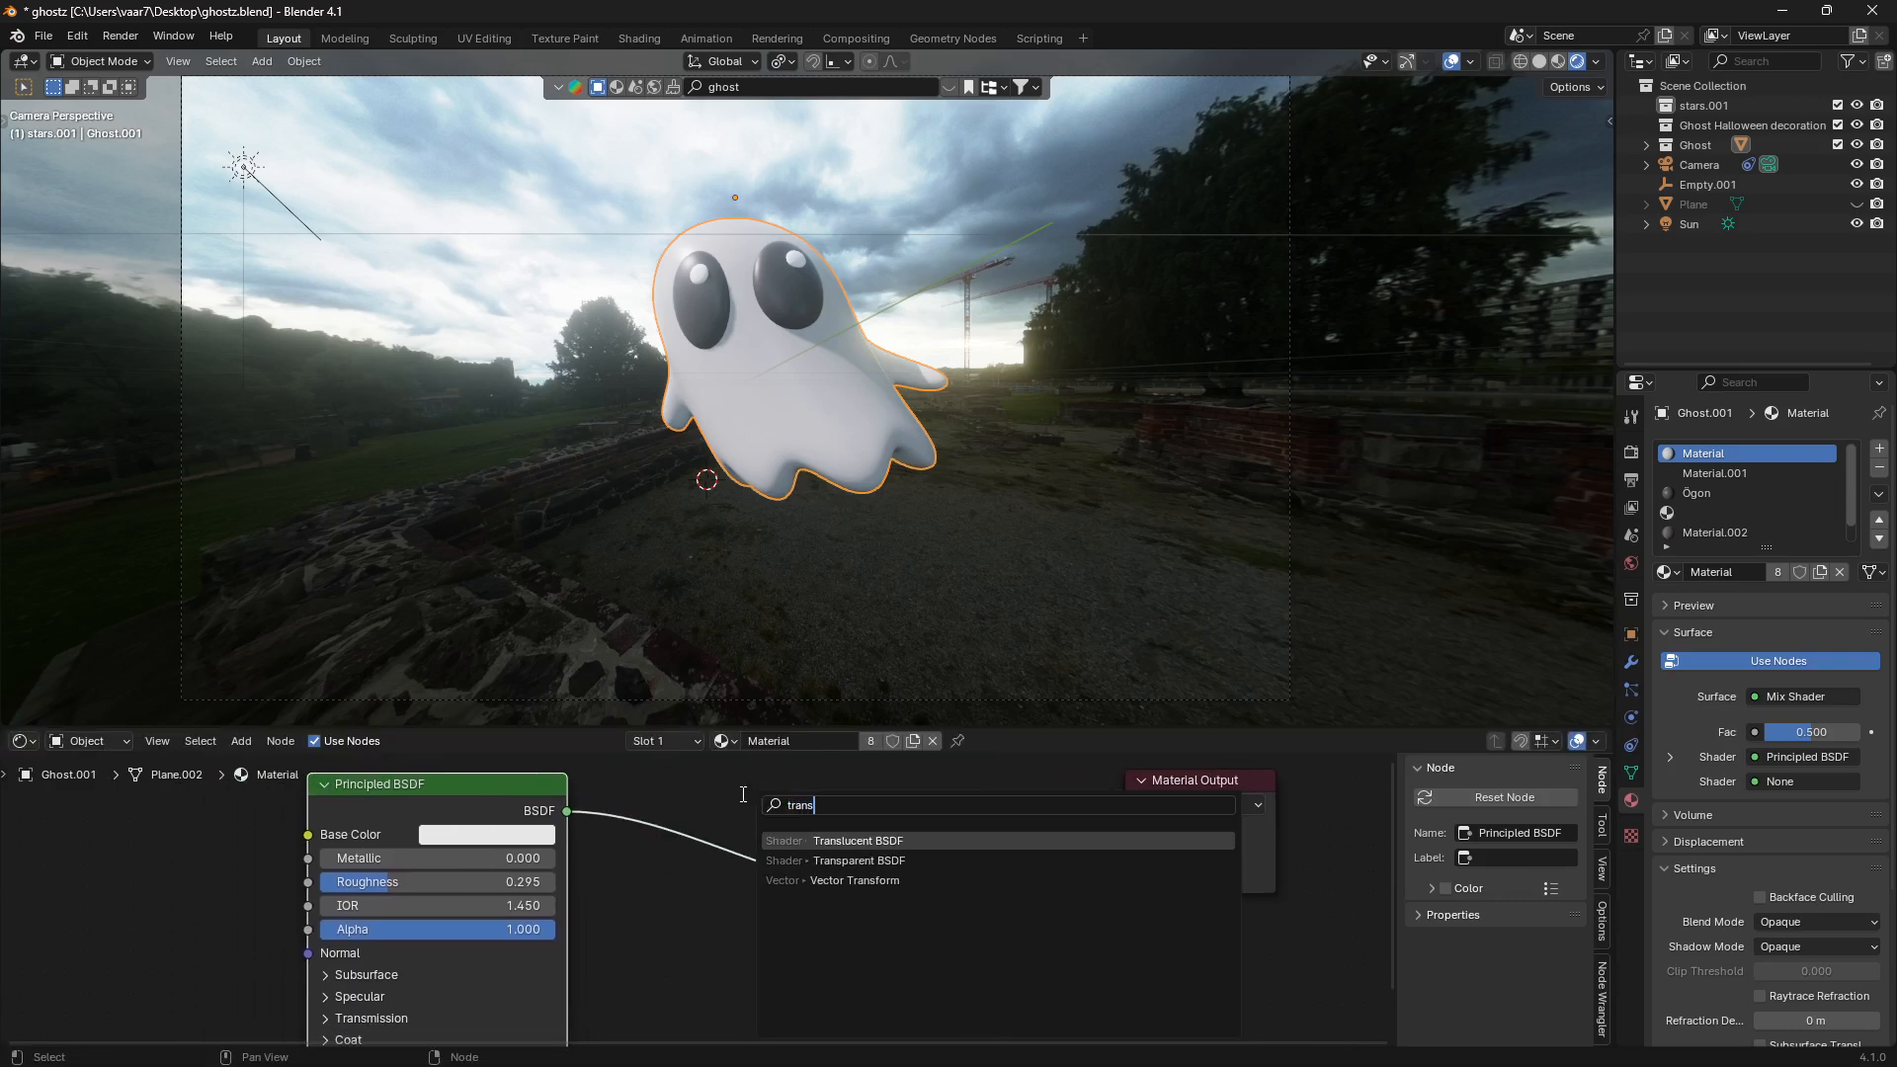
{"action": "left_click", "coordinate": [859, 860]}
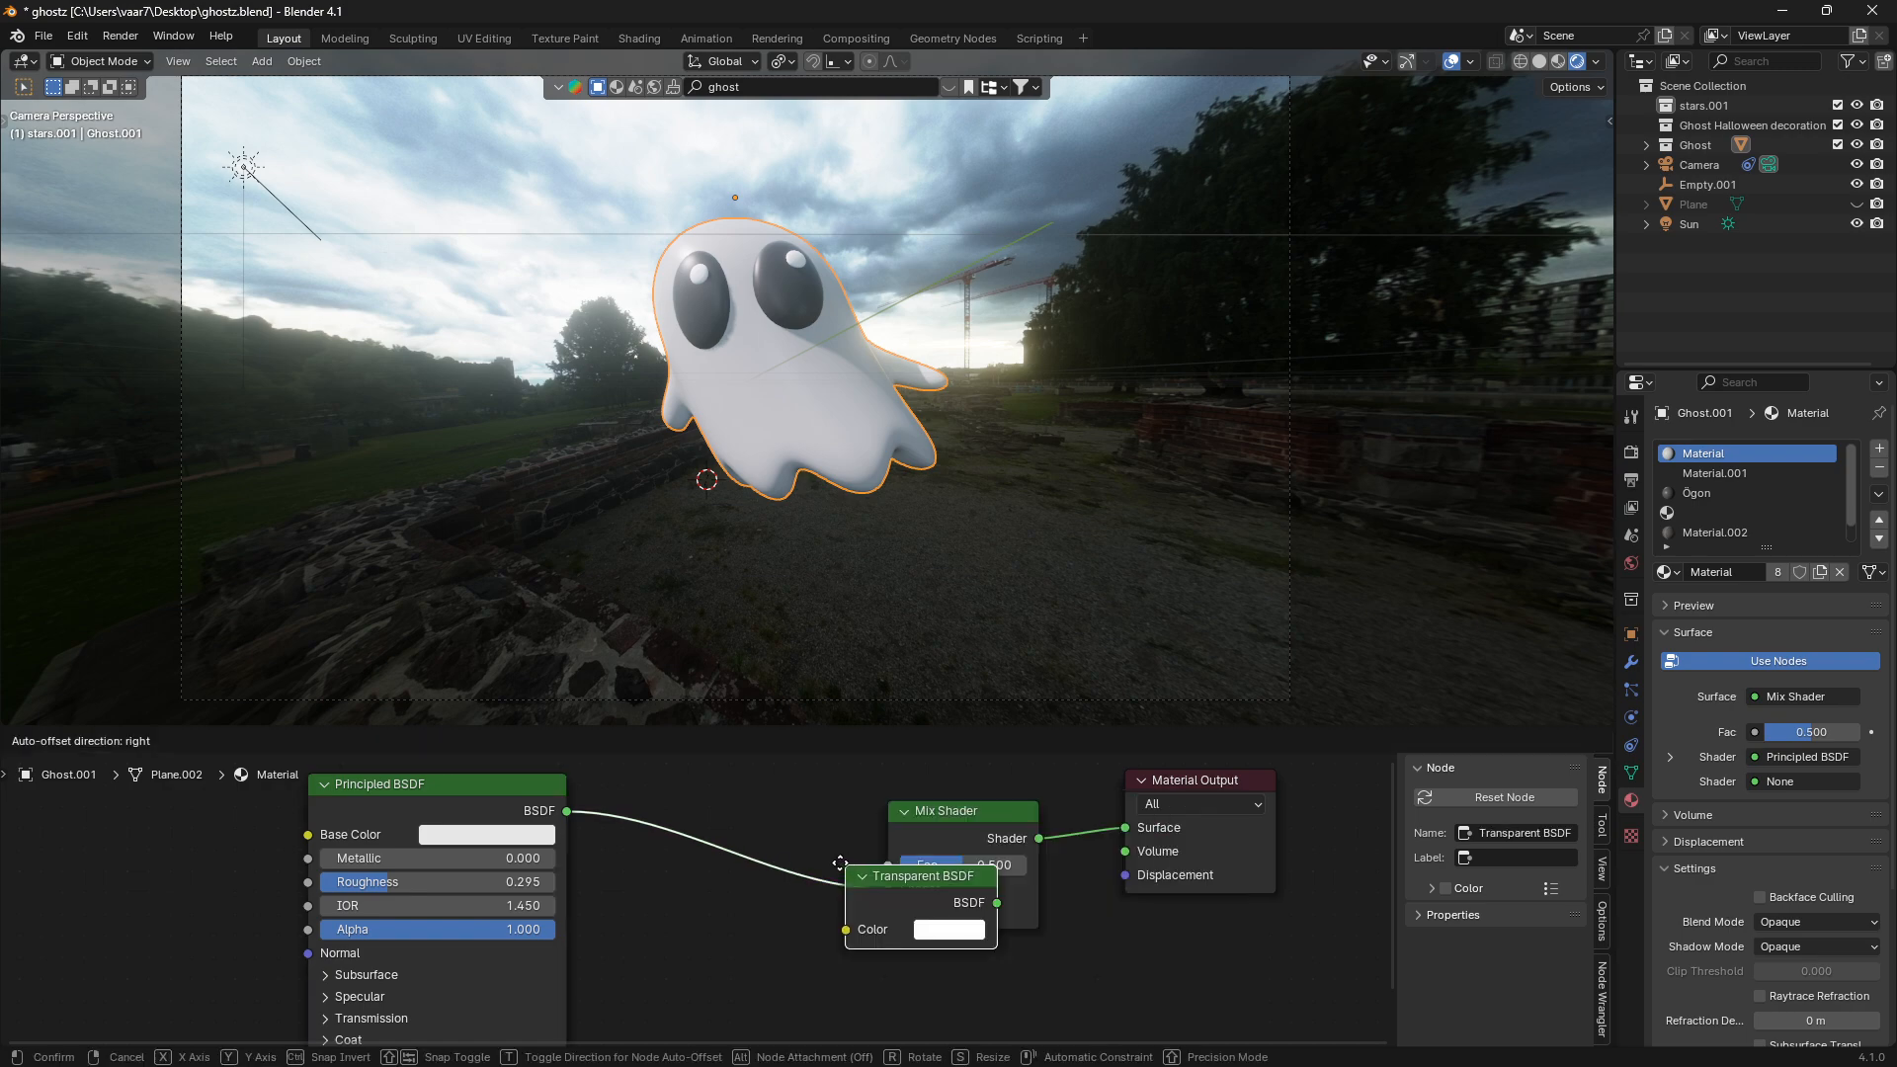
{"action": "left_click_drag", "start_coordinate": [919, 876], "coordinate": [710, 932]}
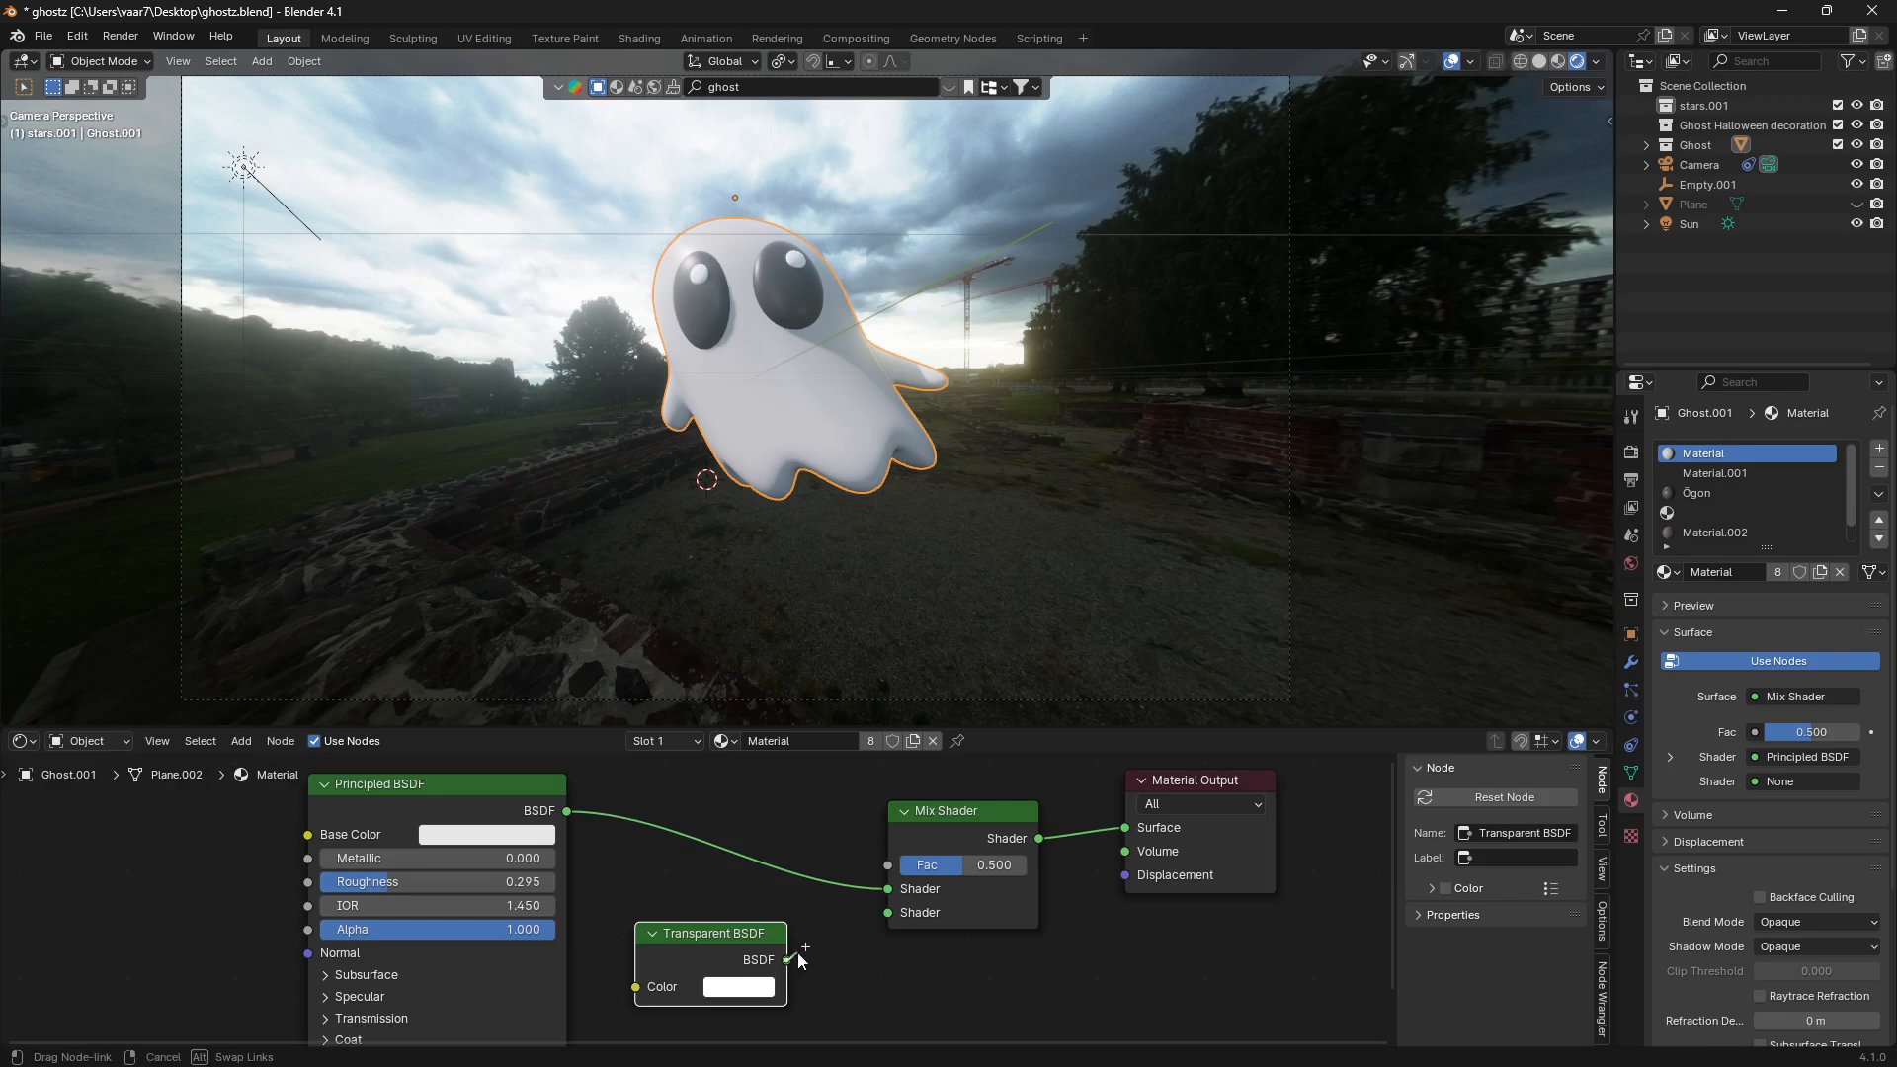
{"action": "left_click_drag", "start_coordinate": [792, 961], "coordinate": [887, 912]}
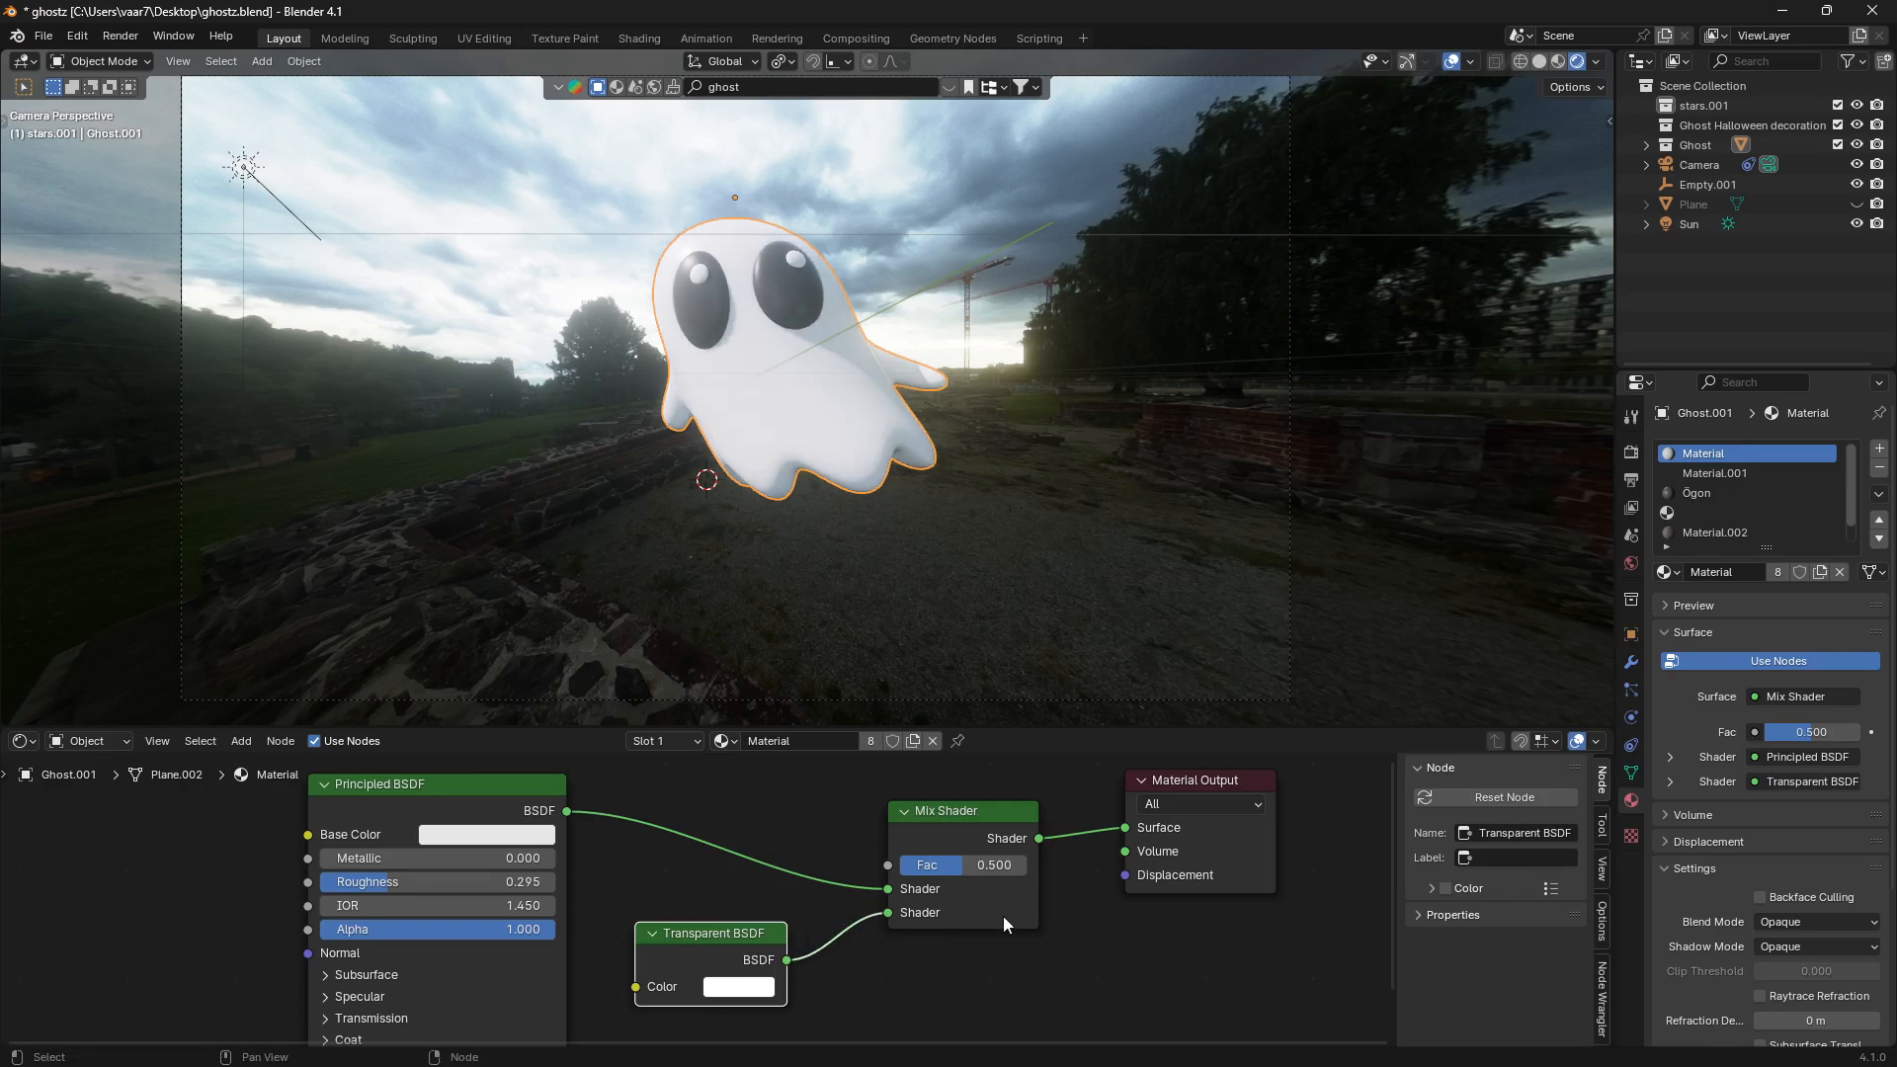
{"action": "left_click_drag", "start_coordinate": [963, 863], "coordinate": [992, 863]}
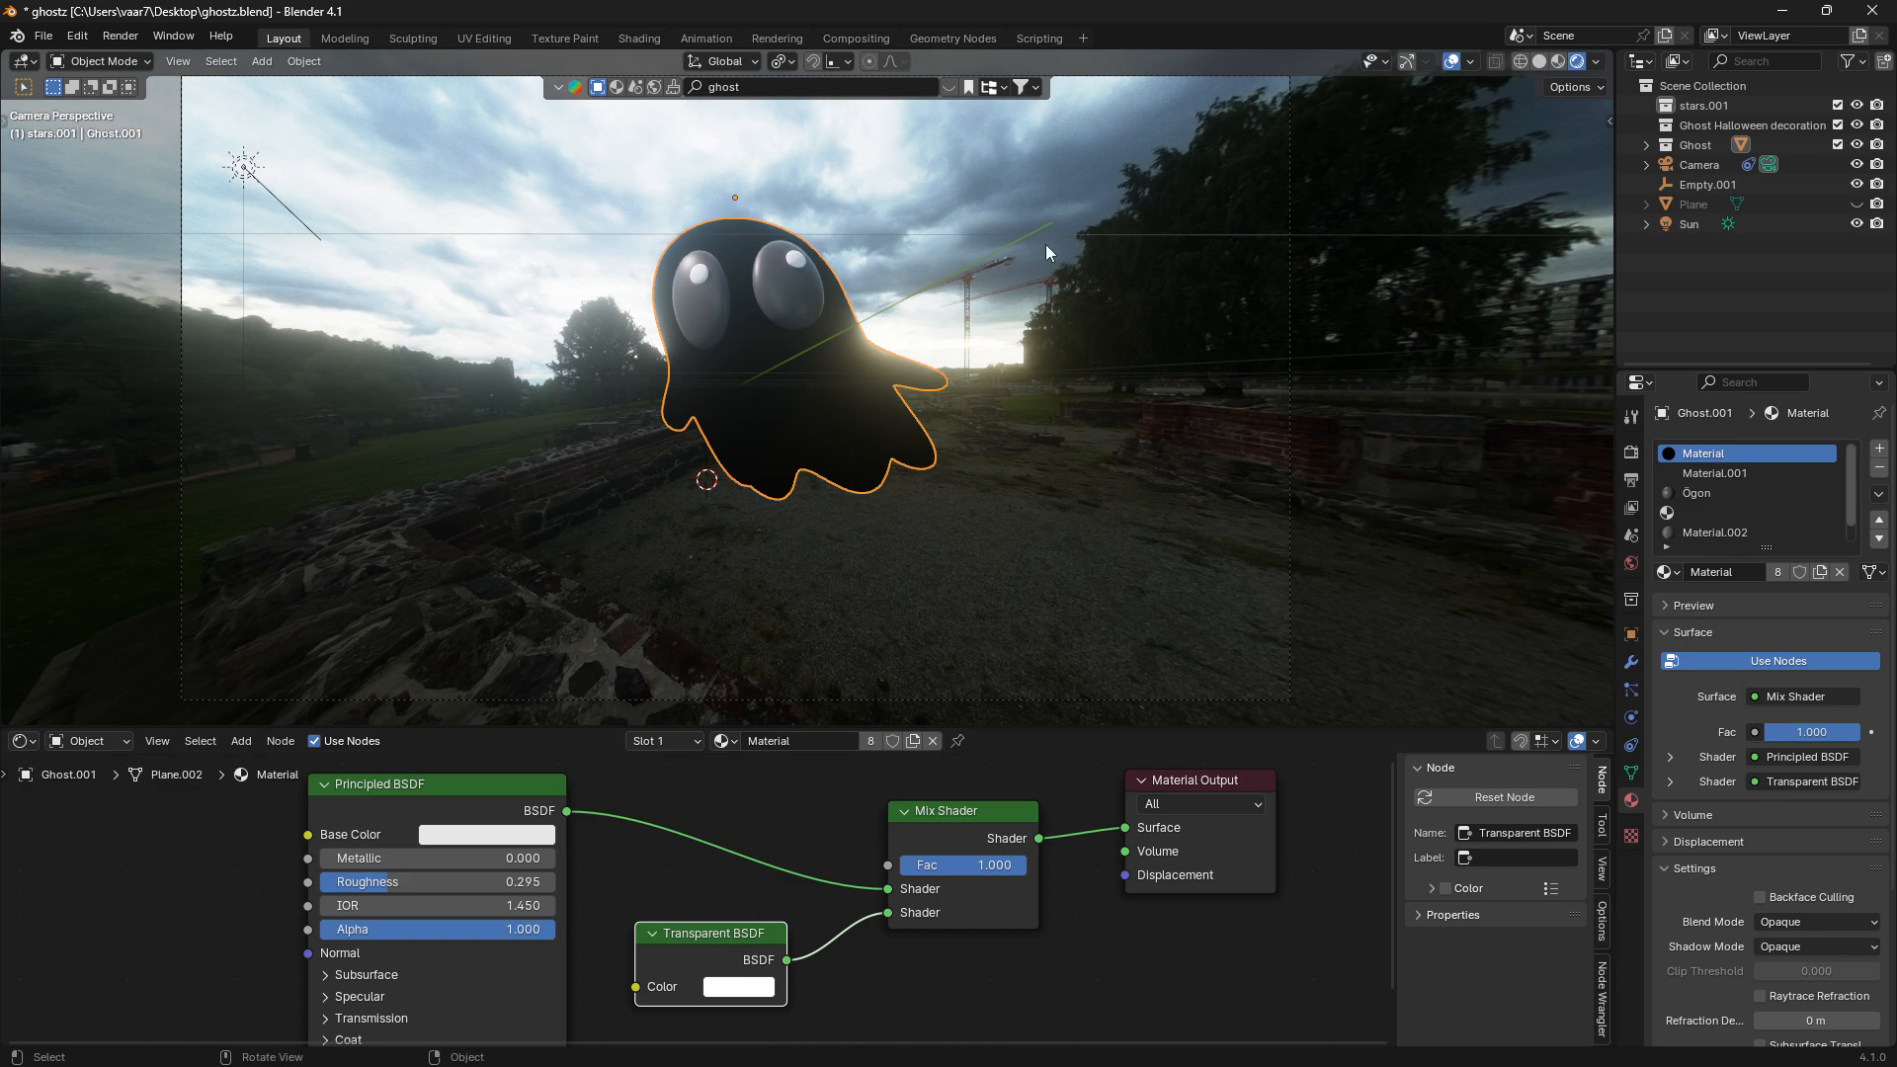
{"action": "mouse_move", "coordinate": [1632, 800]}
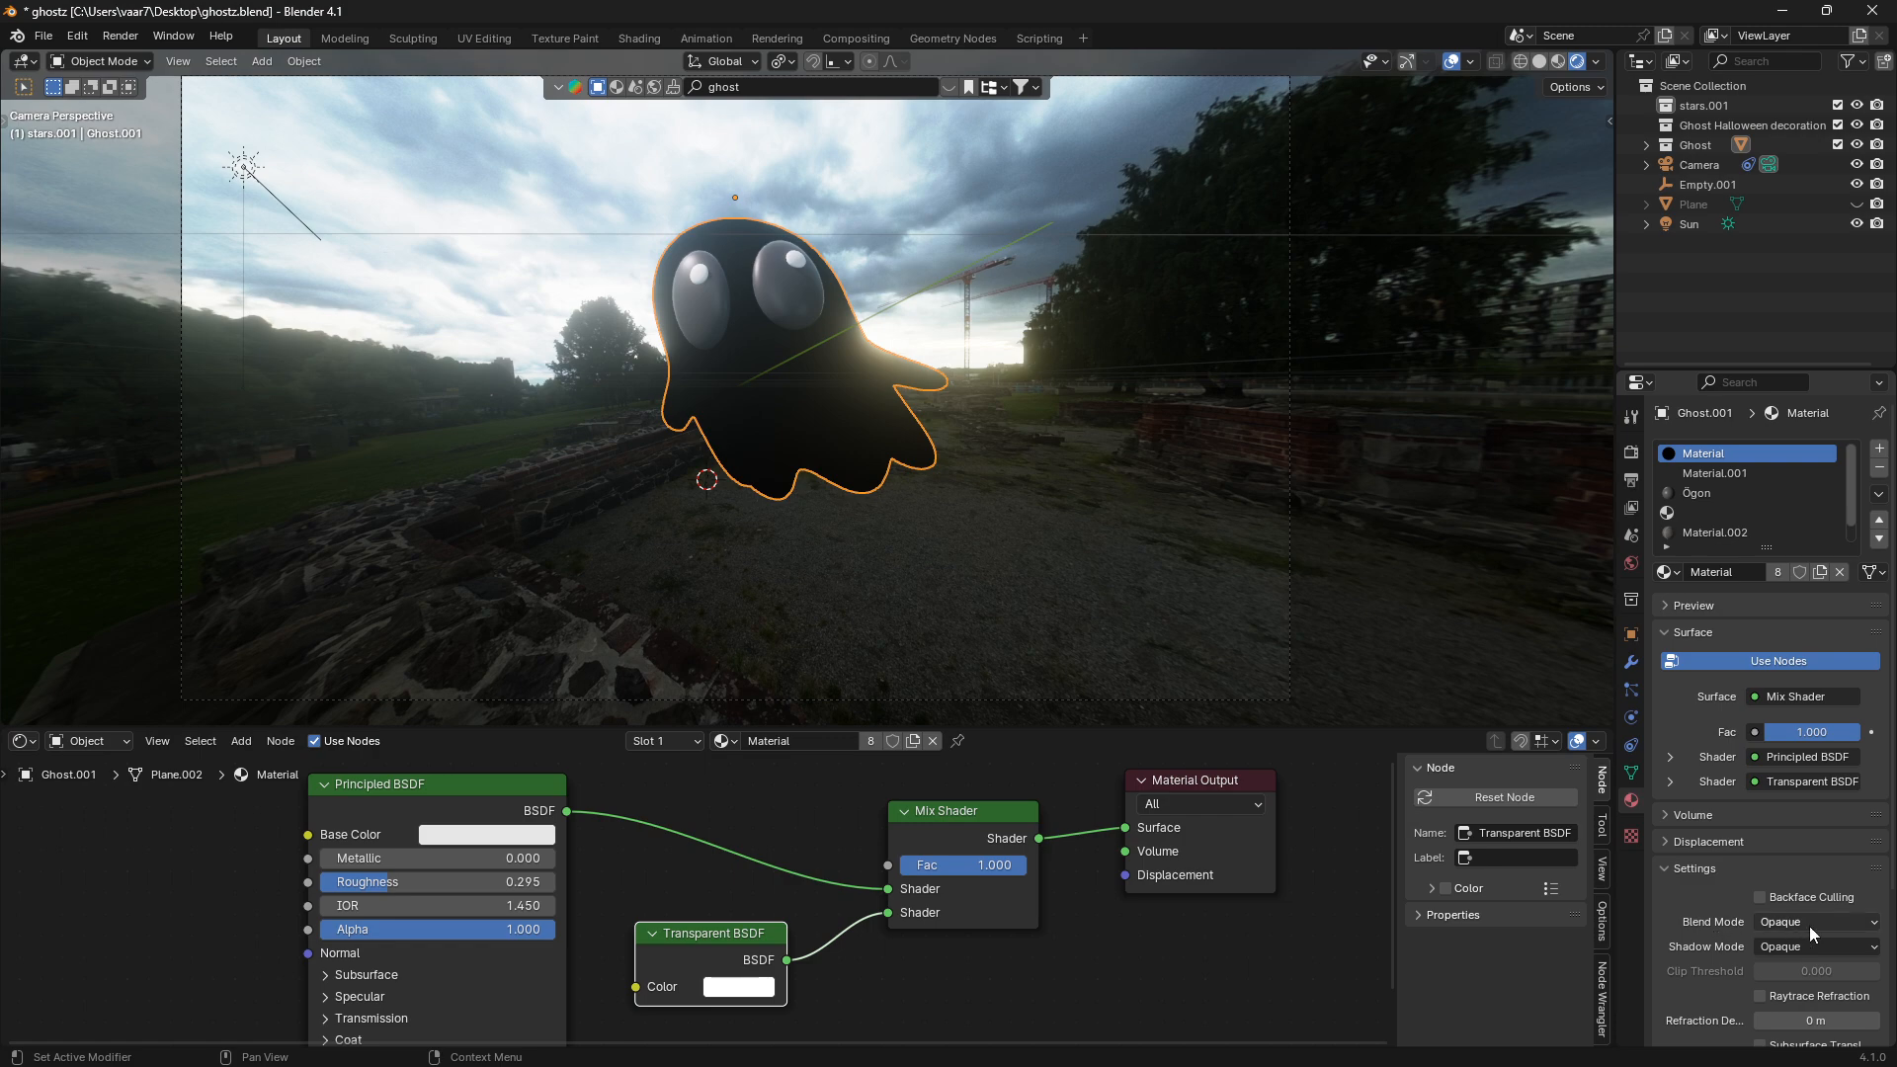
- Set the ghost material's Blend Mode to Alpha Blend
{"action": "left_click", "coordinate": [1814, 921]}
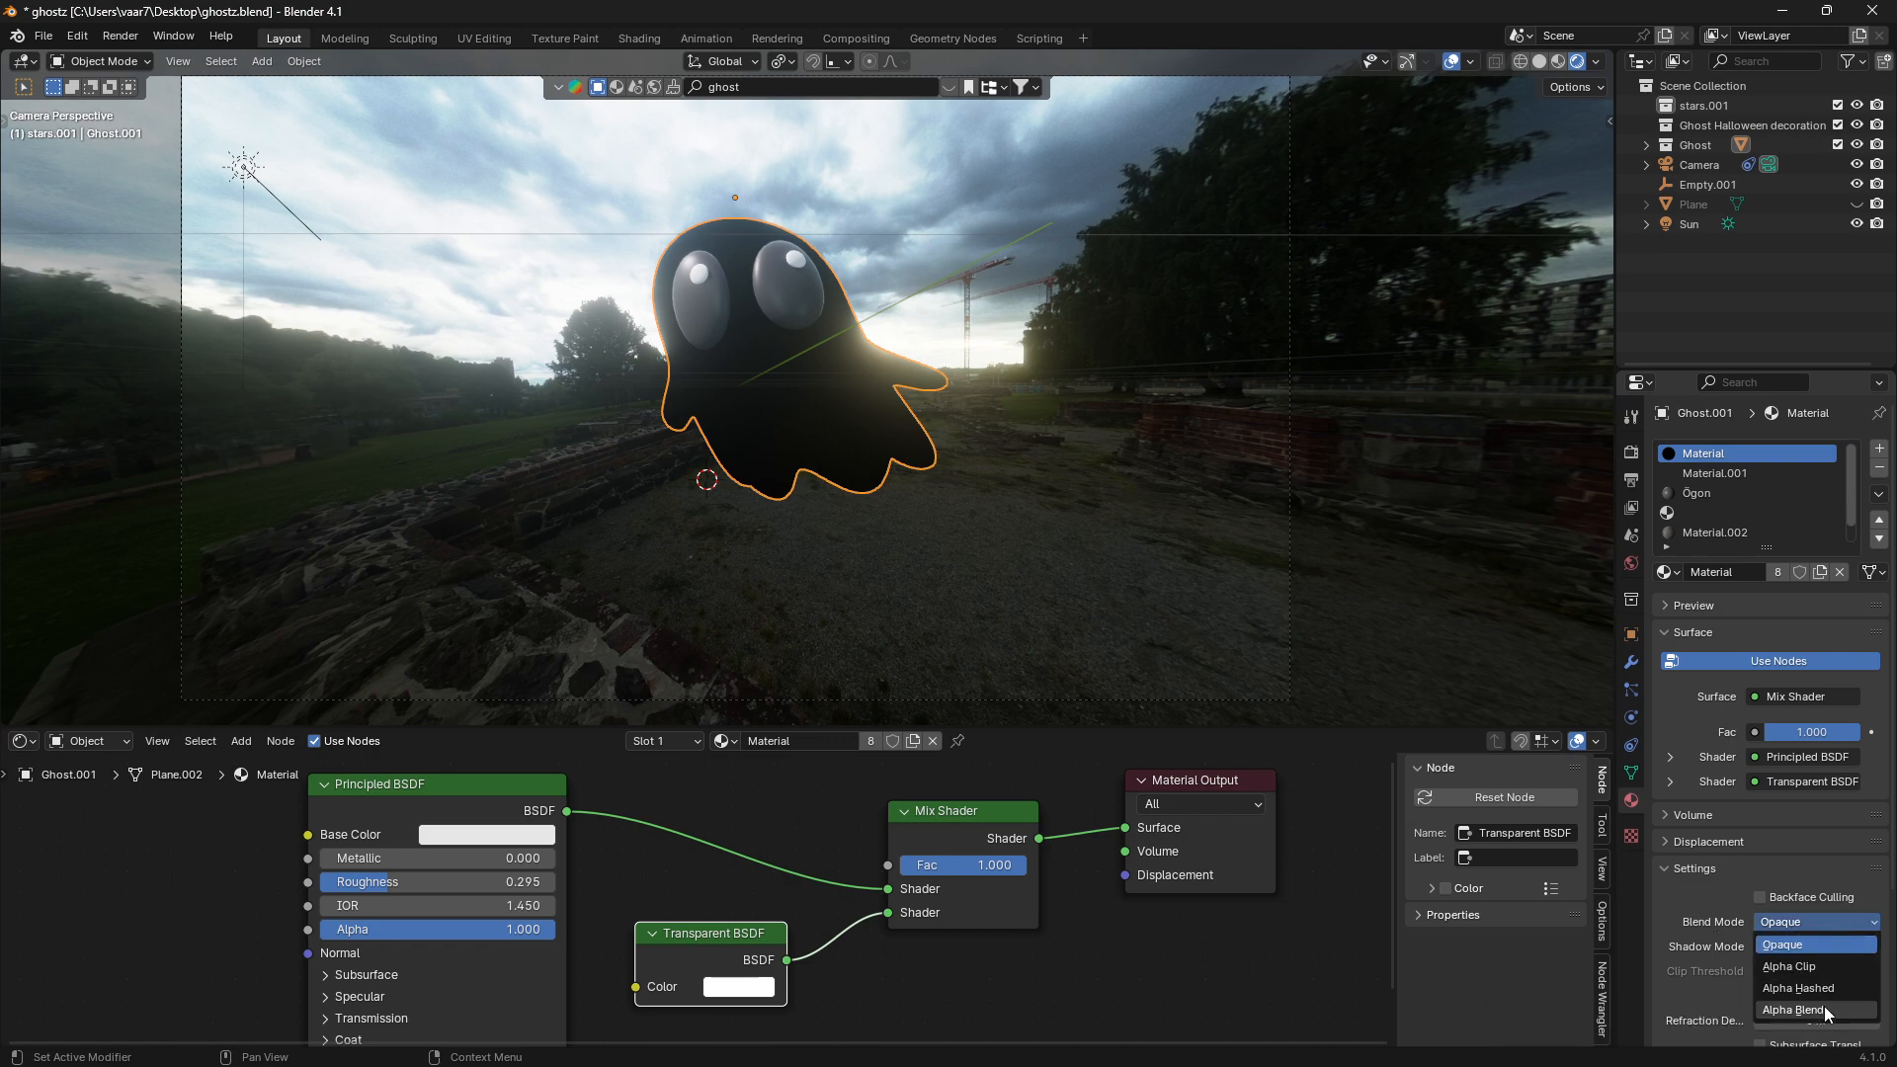
{"action": "left_click", "coordinate": [1796, 1009]}
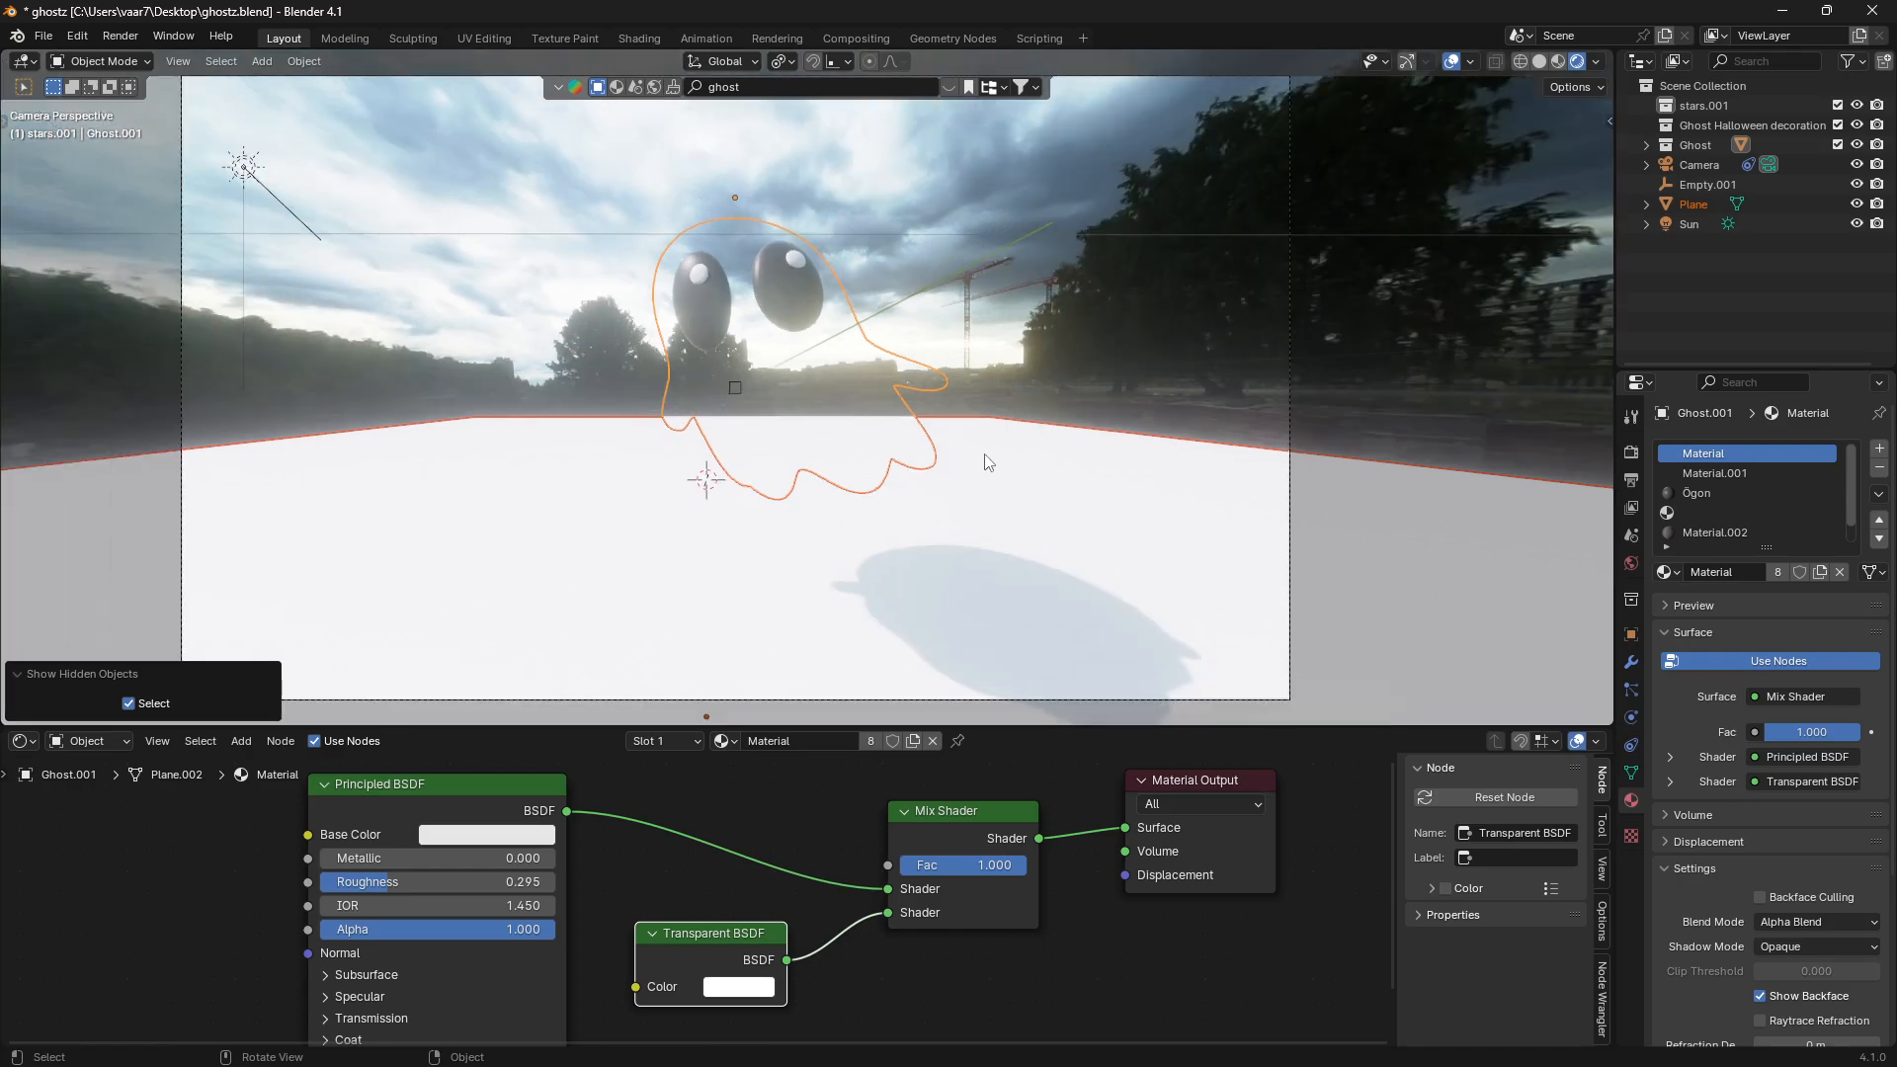
{"action": "mouse_move", "coordinate": [994, 521]}
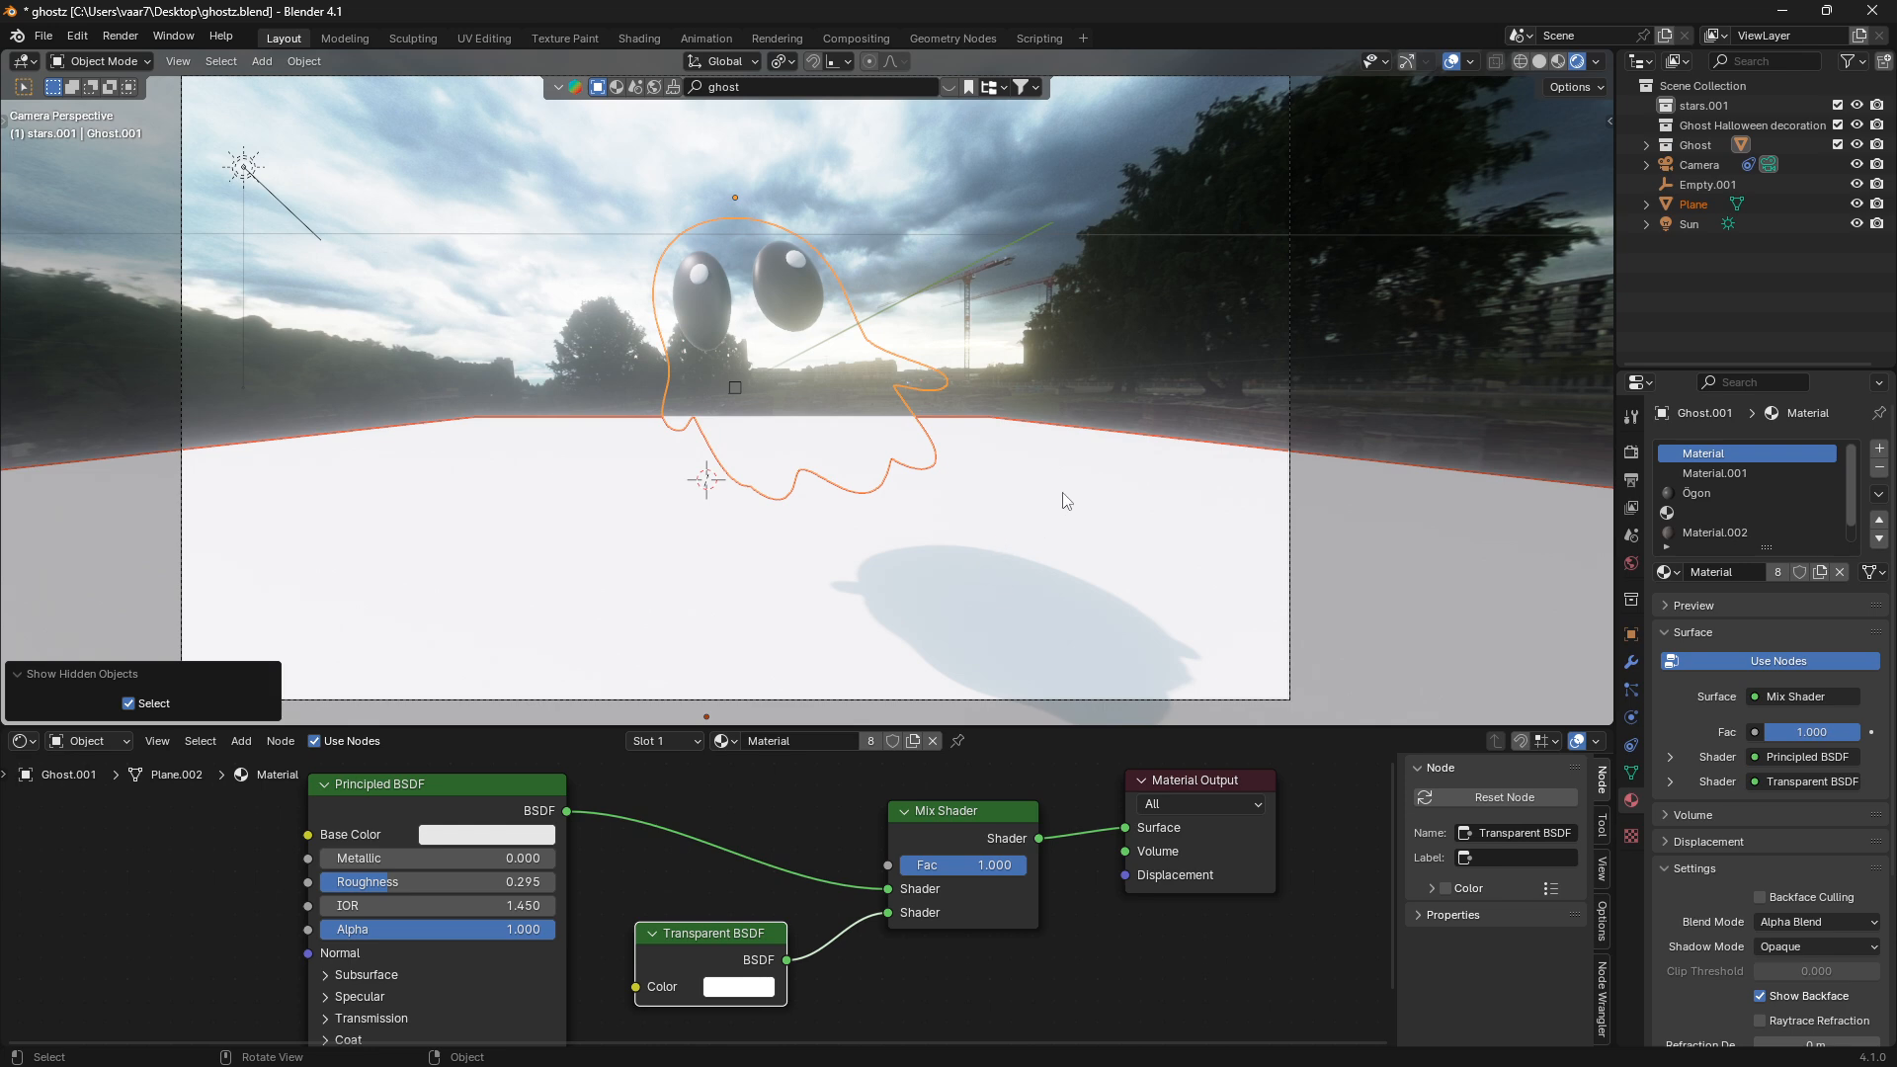
{"action": "mouse_move", "coordinate": [1723, 695]}
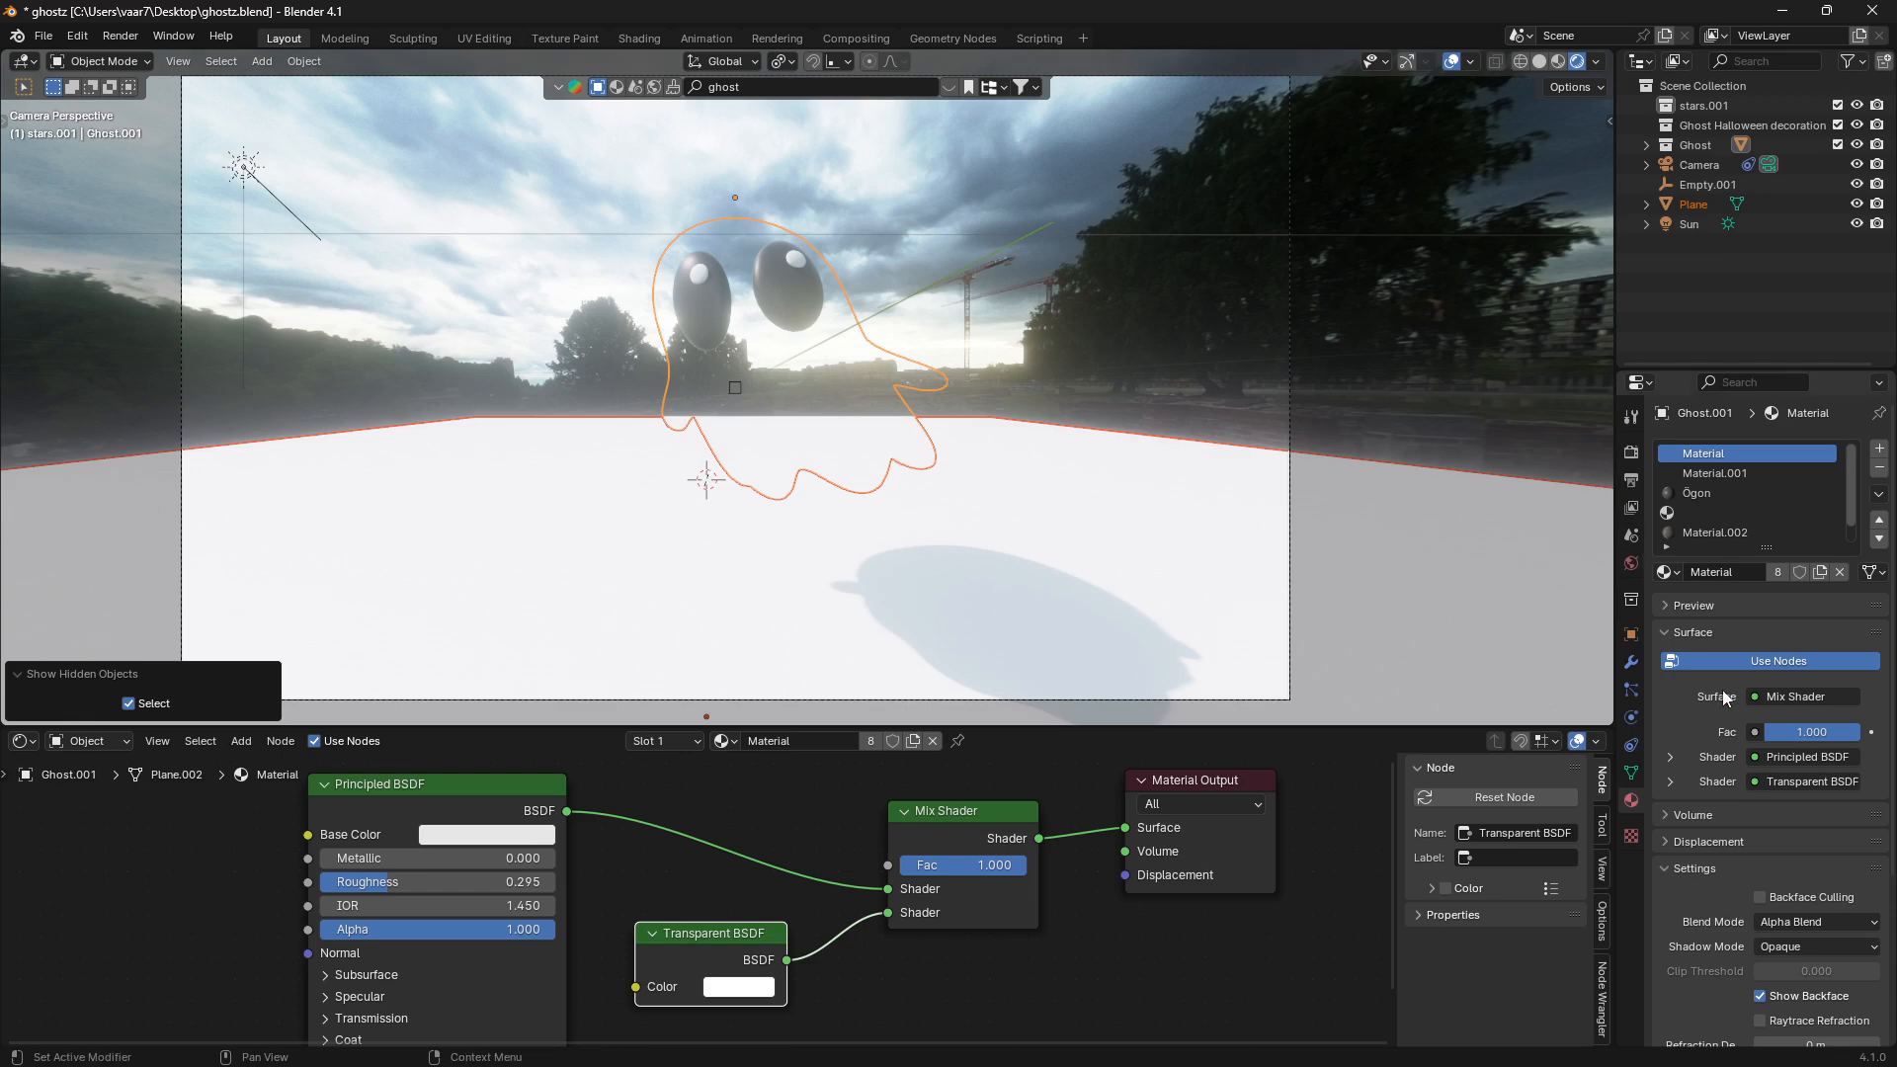
{"action": "mouse_move", "coordinate": [1732, 959]}
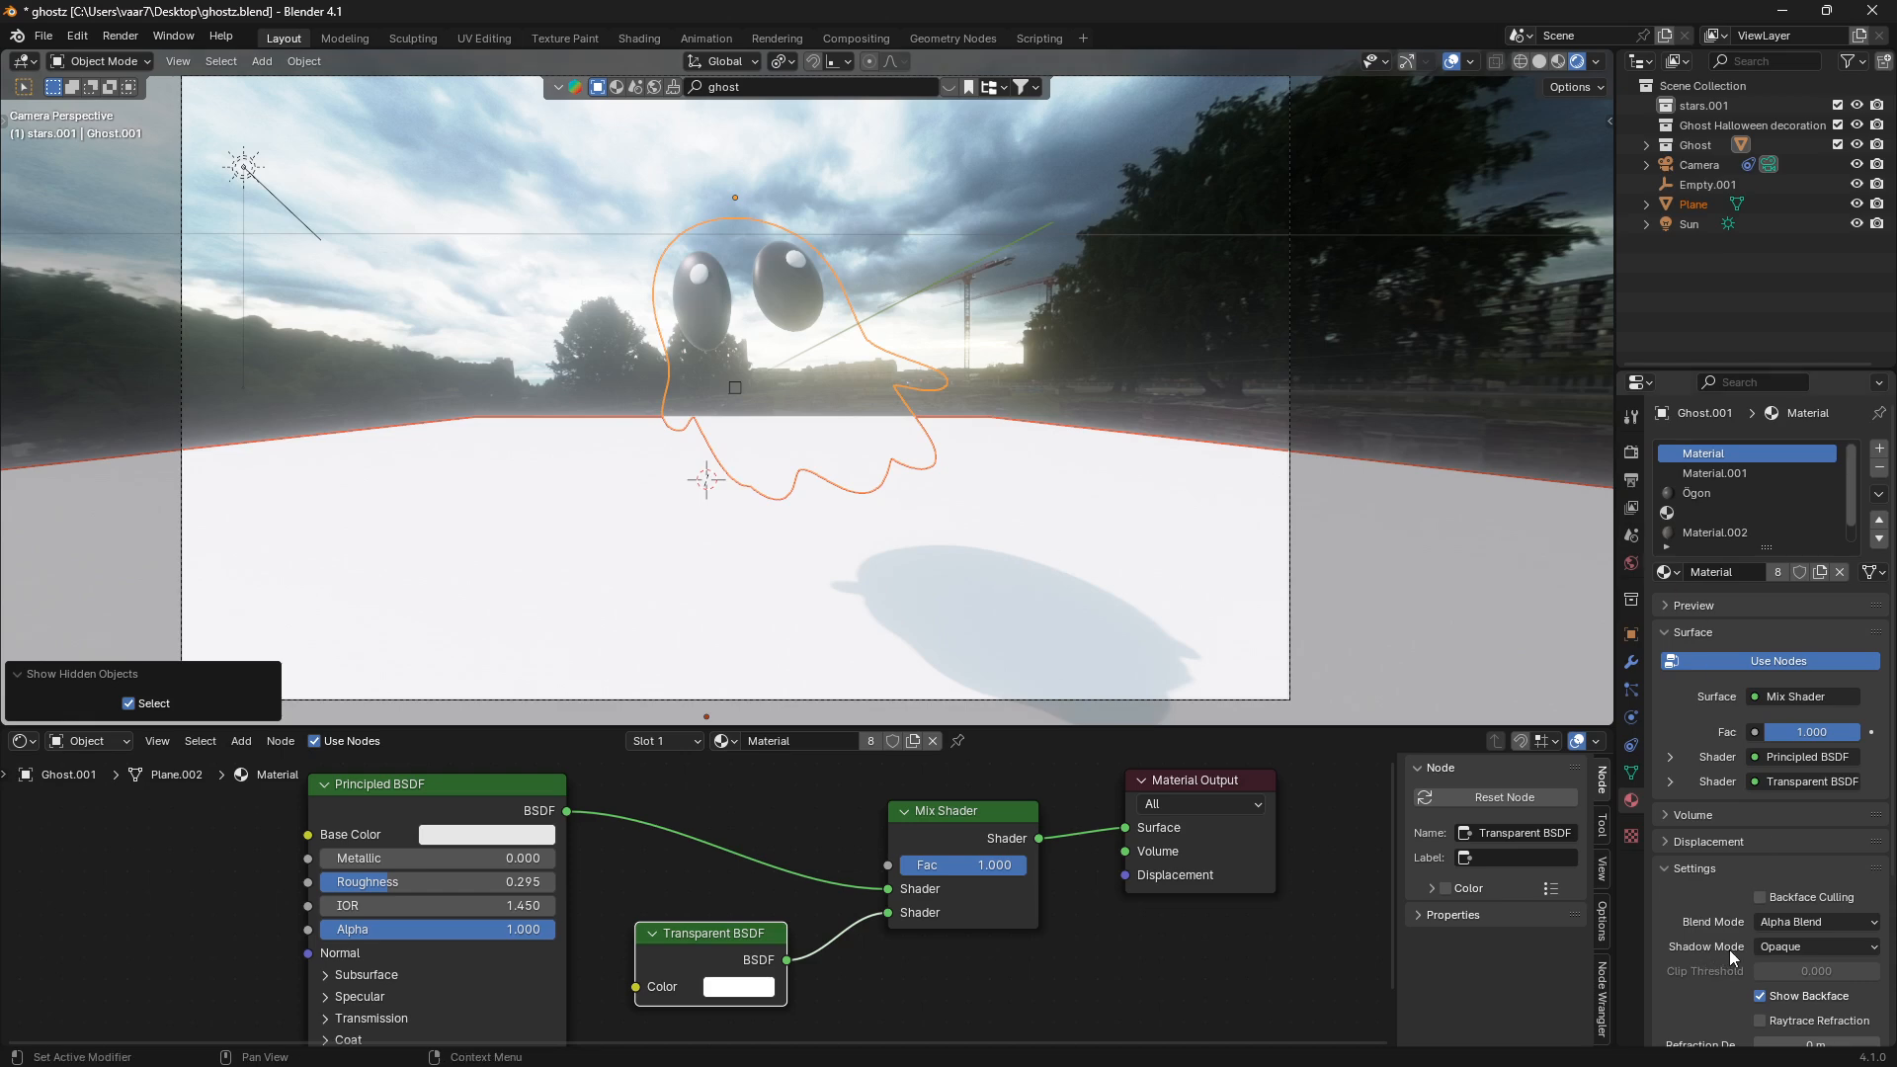
- Set the ghost material's Shadow Mode to None
{"action": "left_click", "coordinate": [1814, 947]}
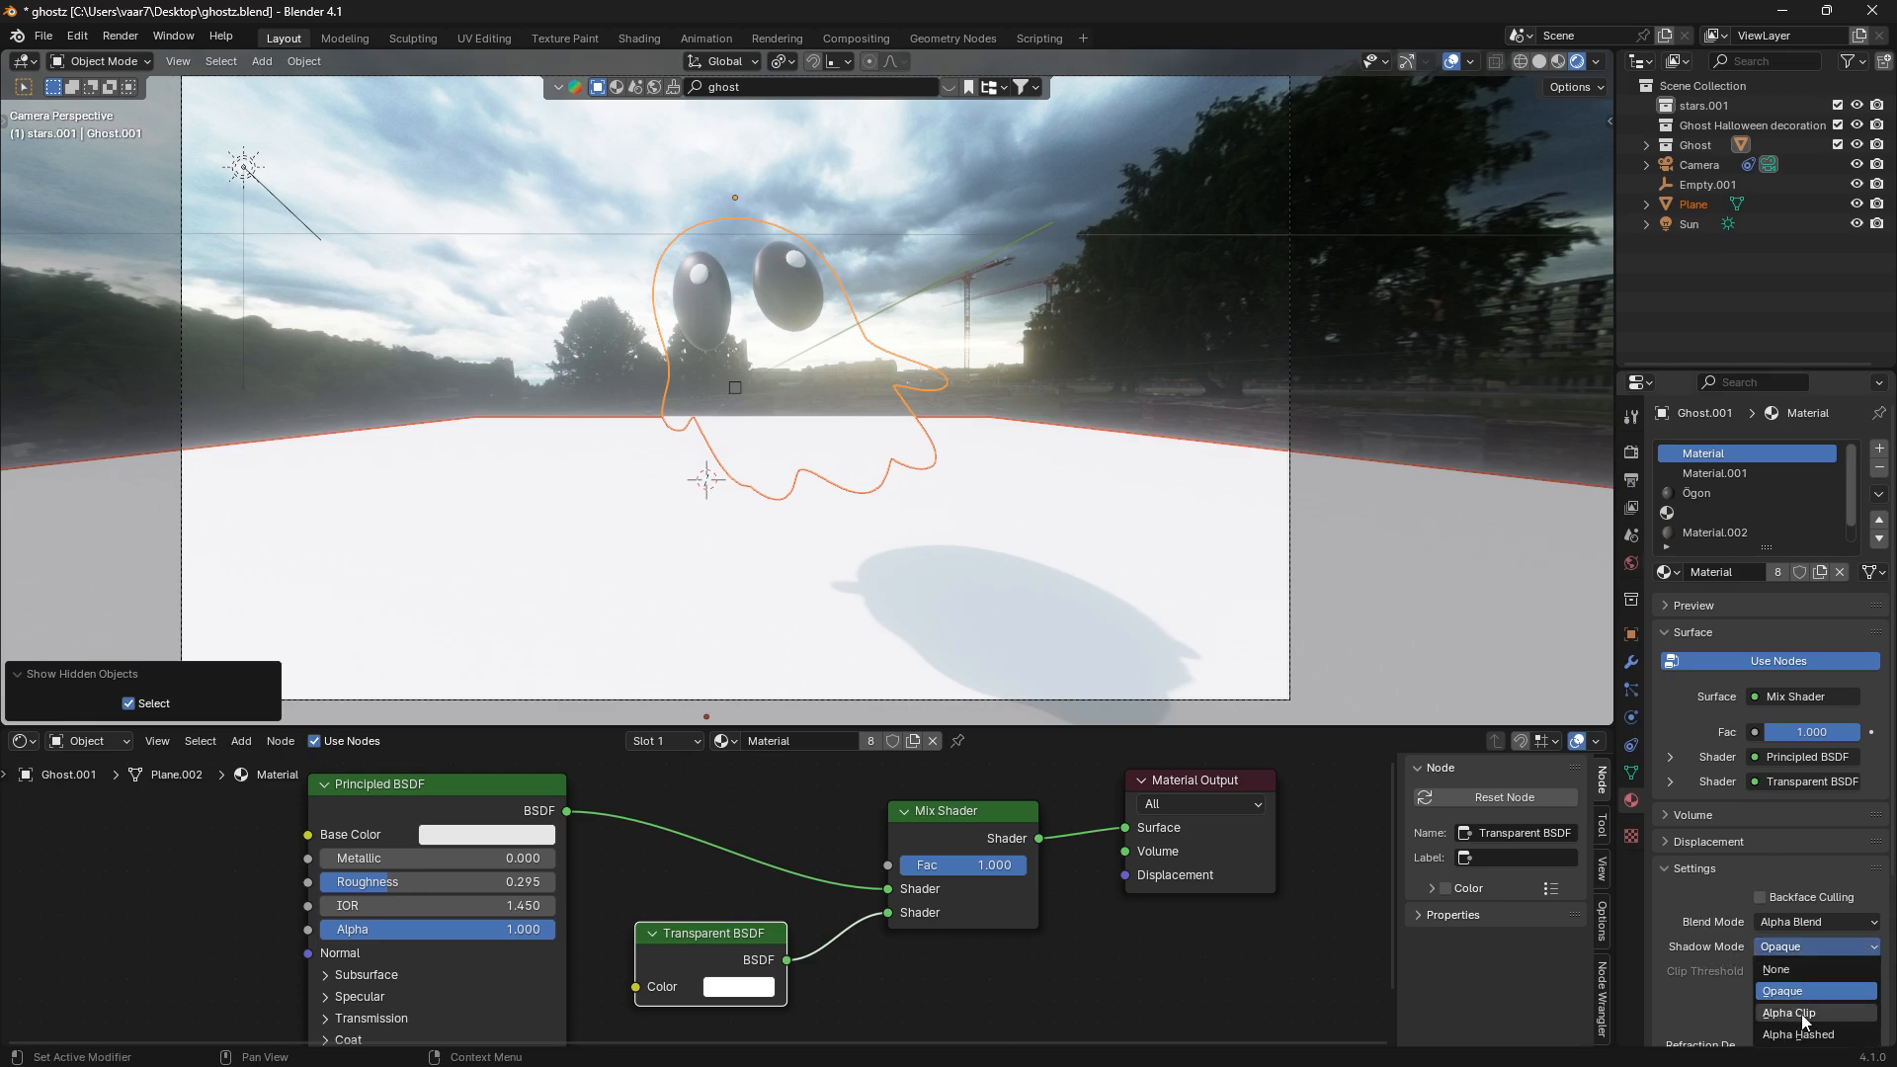
{"action": "left_click", "coordinate": [1774, 968]}
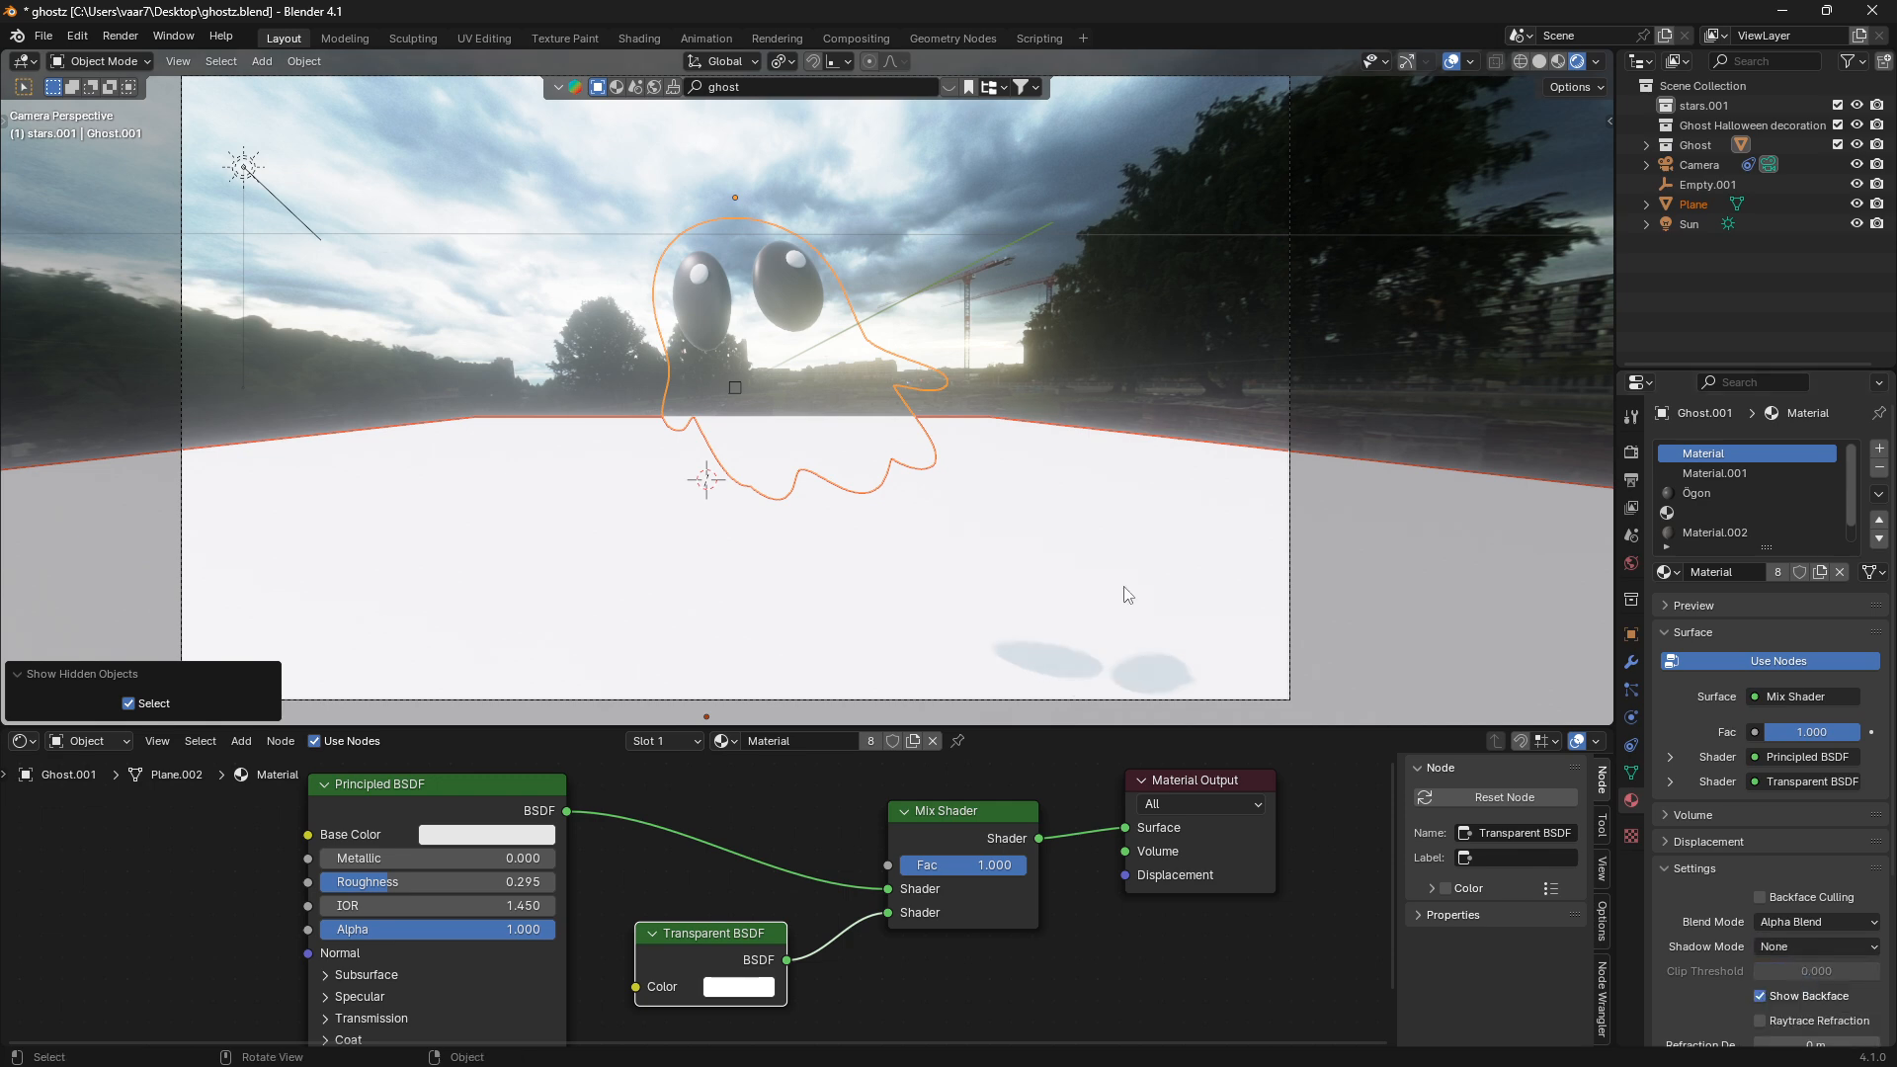
{"action": "mouse_move", "coordinate": [875, 367]}
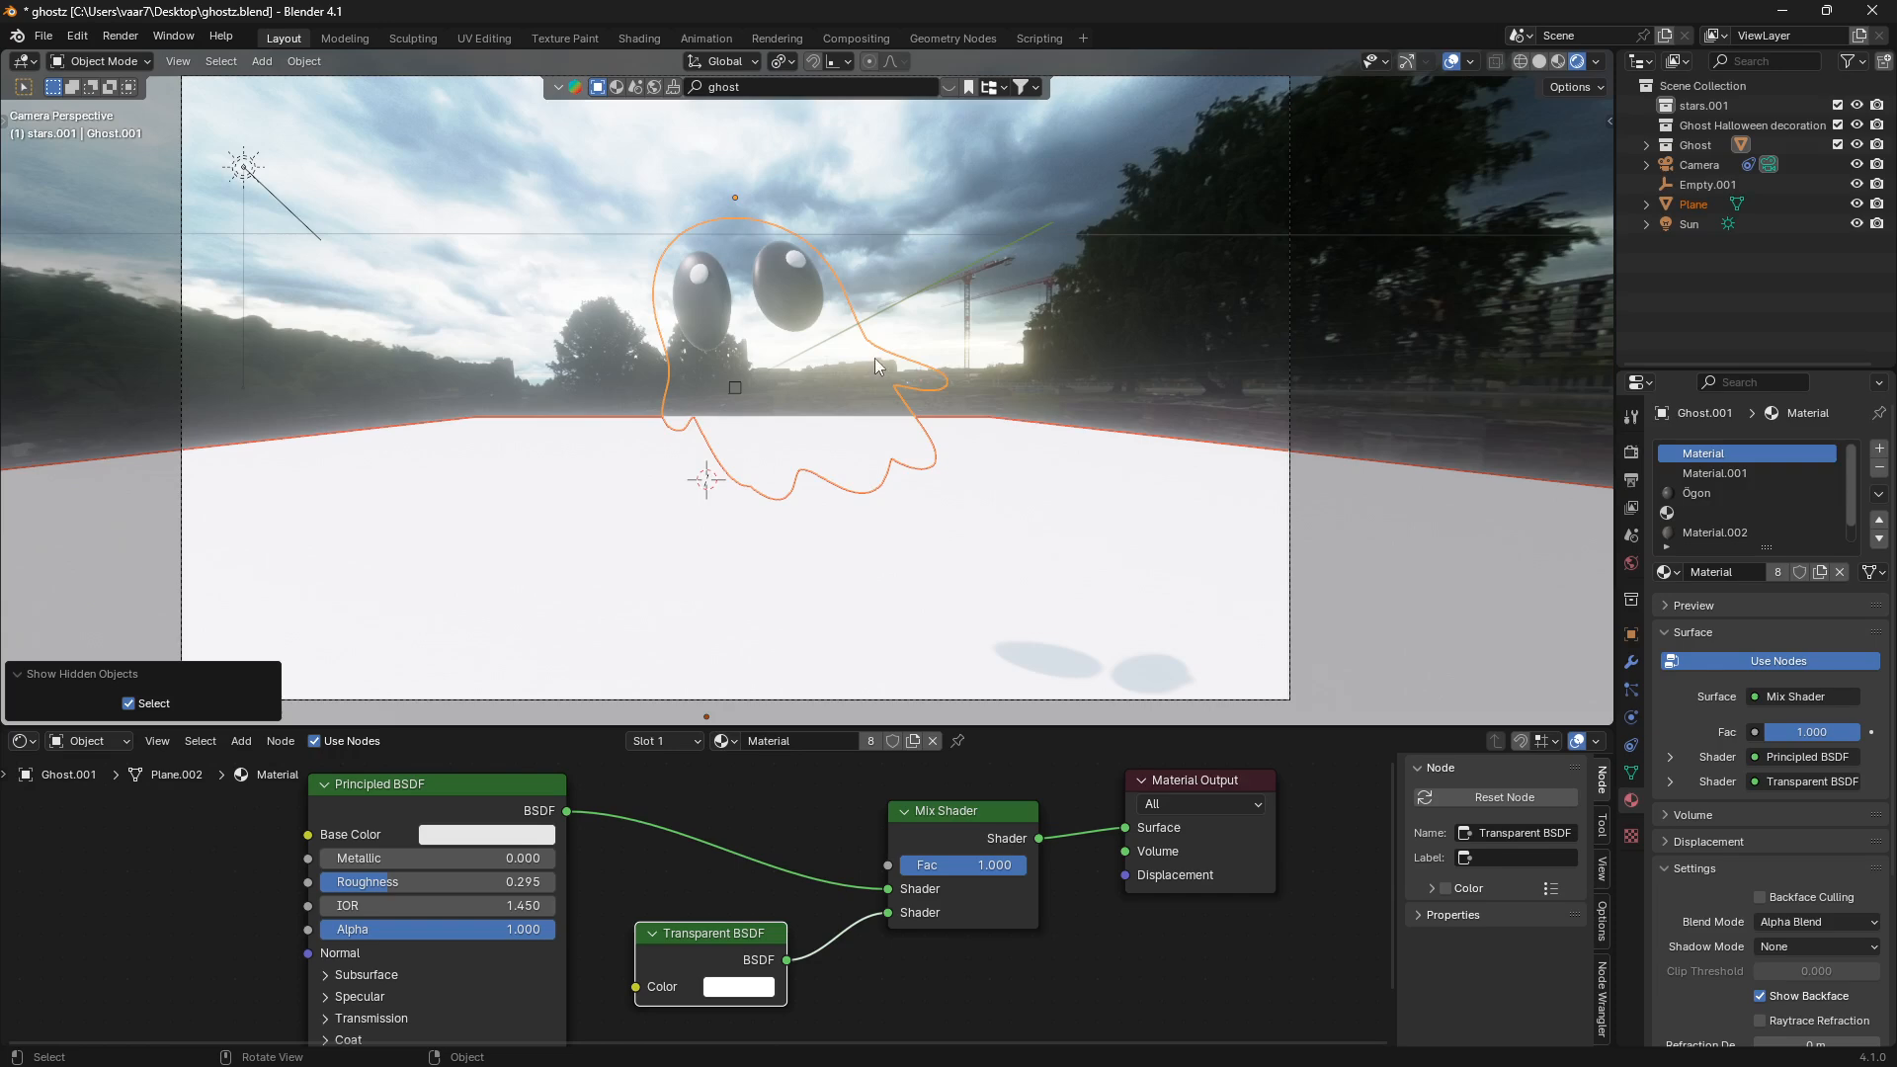
{"action": "mouse_move", "coordinate": [887, 335]}
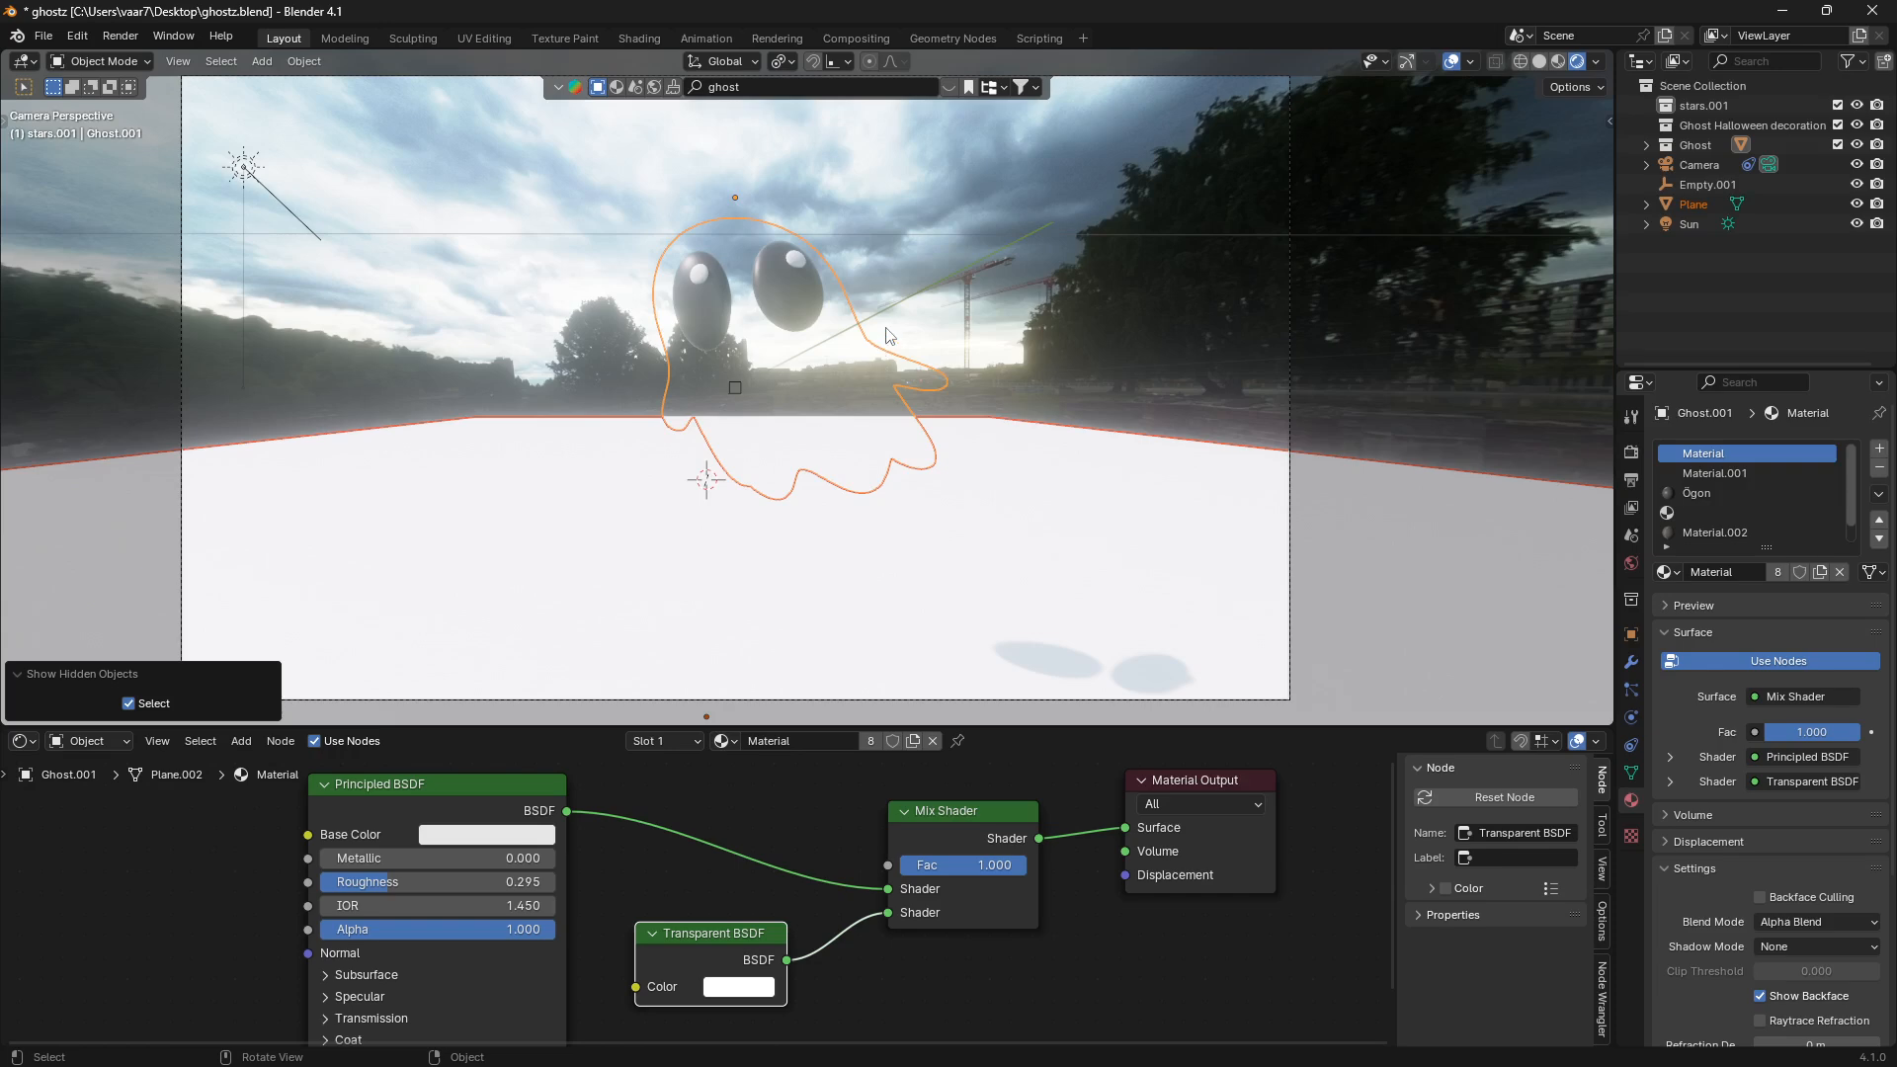